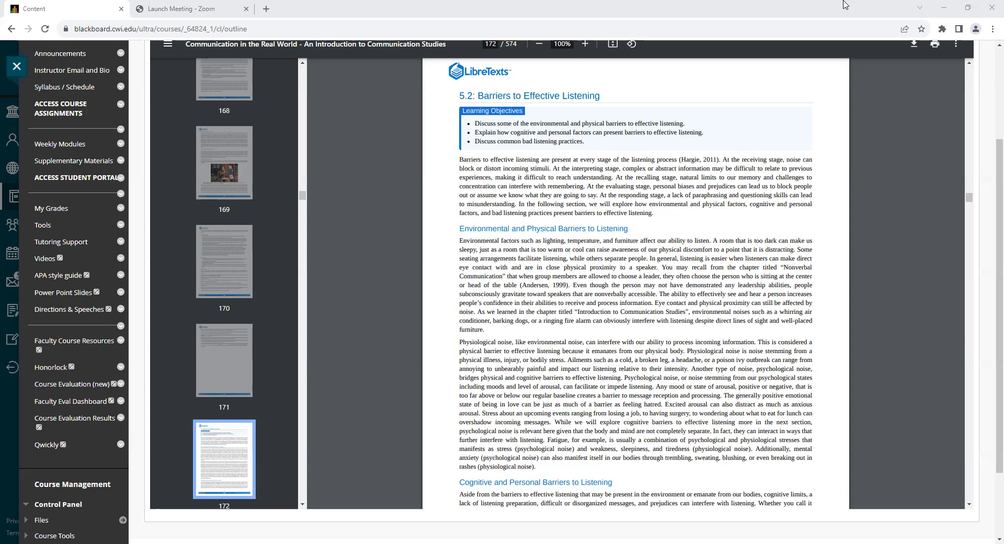
pyautogui.moveTo(932, 472)
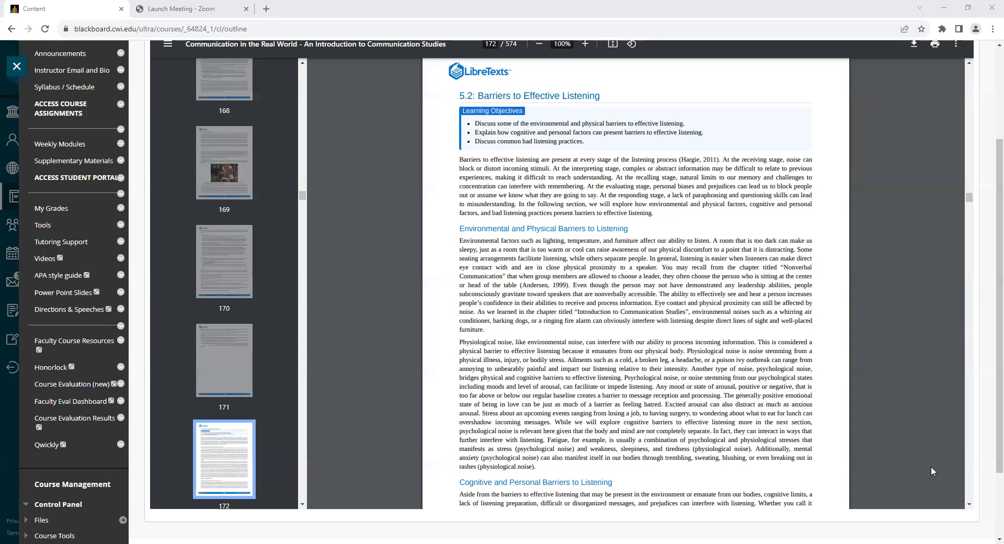
pyautogui.moveTo(956, 498)
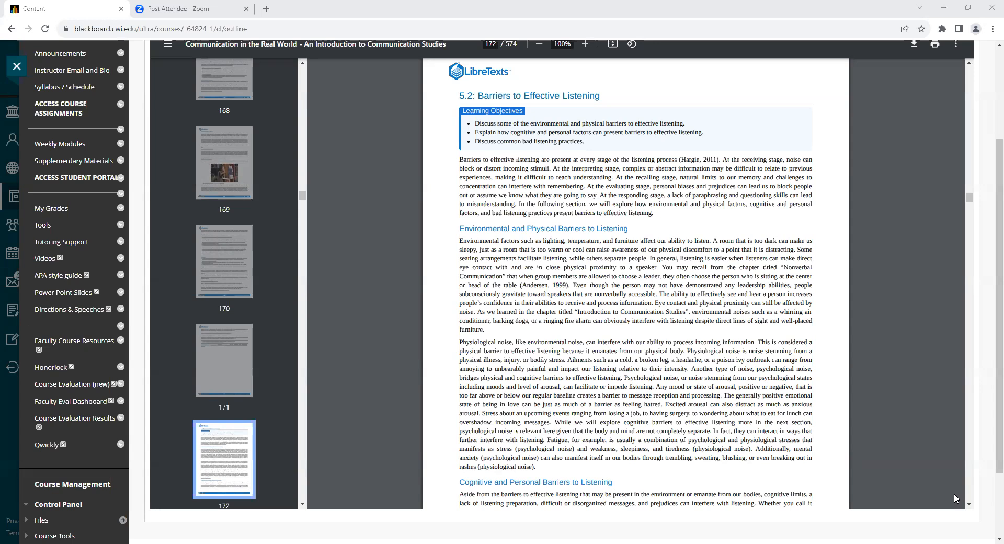
pyautogui.moveTo(955, 478)
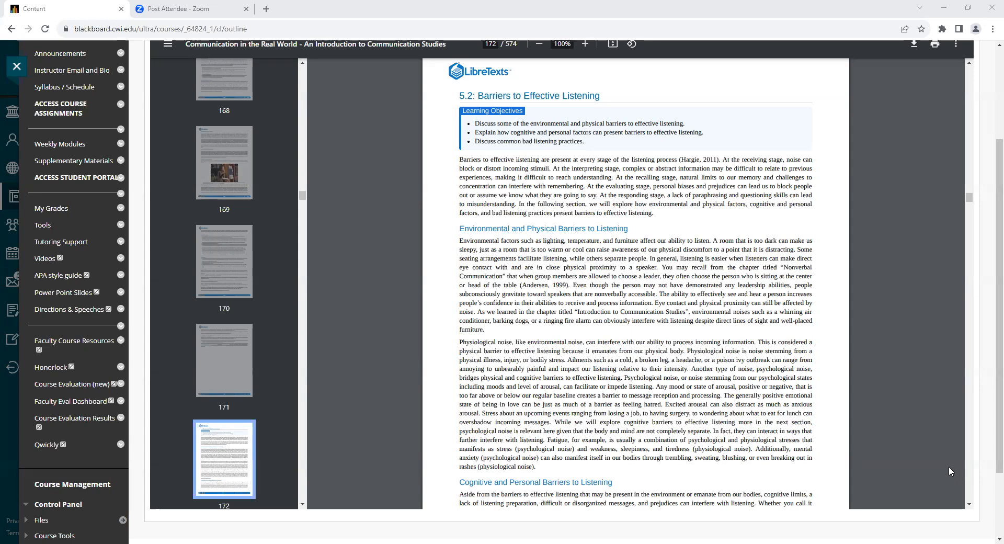
pyautogui.moveTo(954, 474)
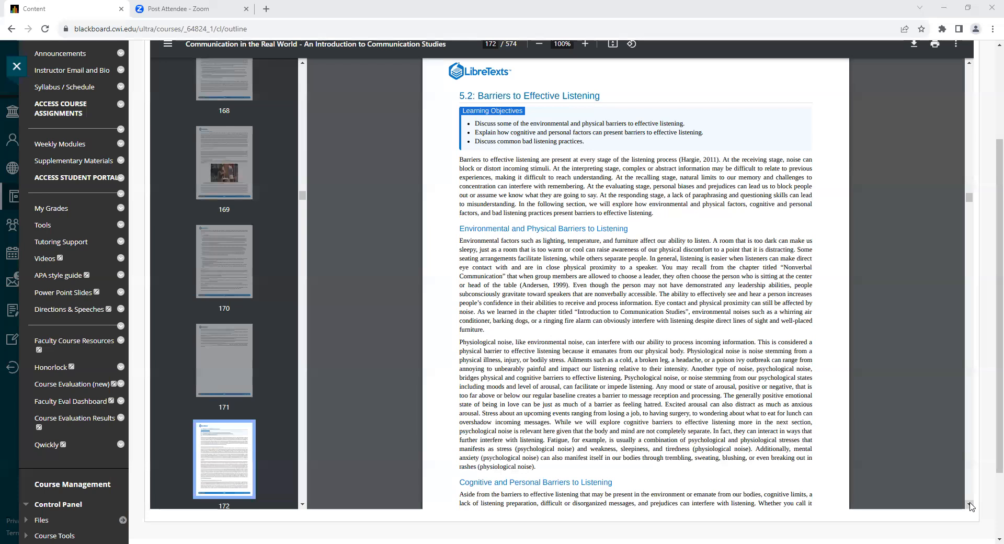
pyautogui.scroll(-3)
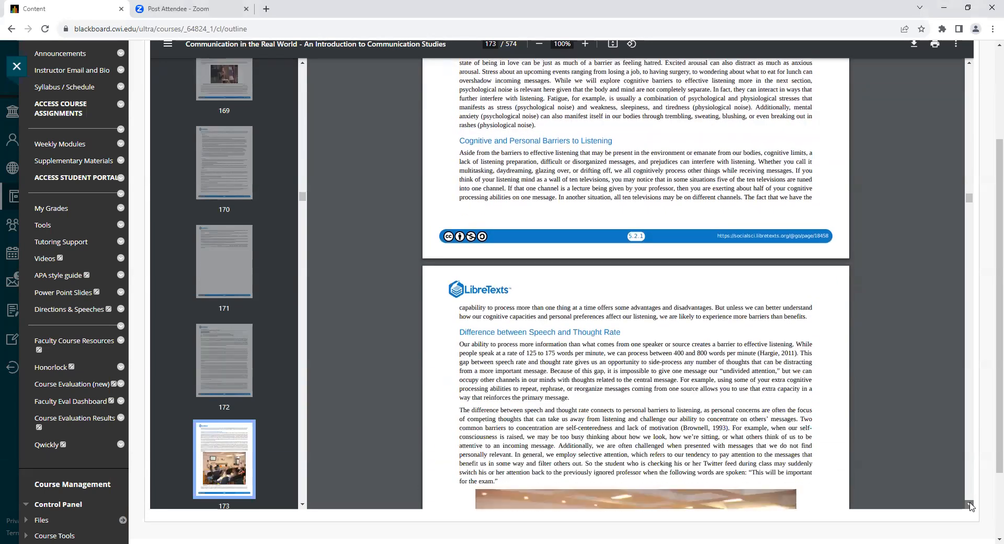
pyautogui.scroll(-3)
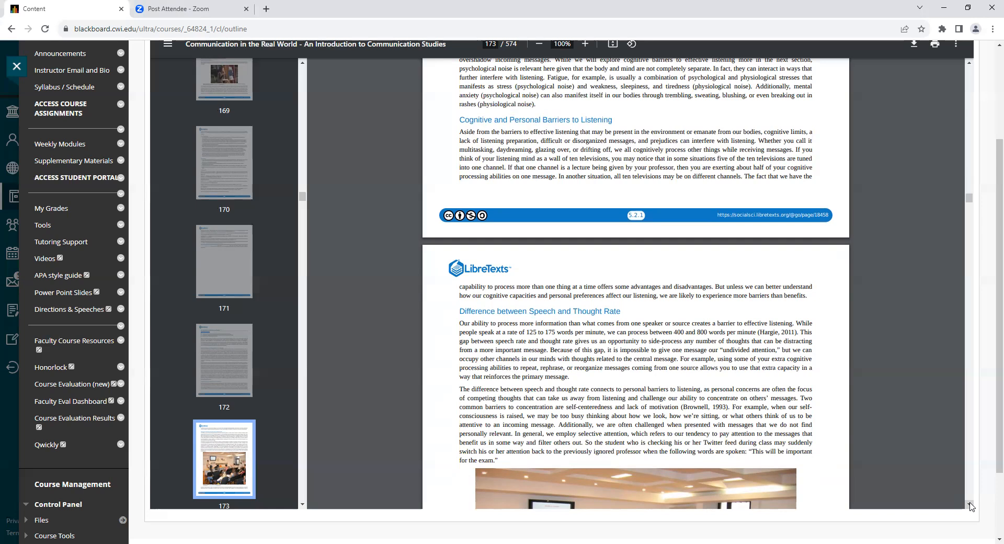
pyautogui.moveTo(967, 451)
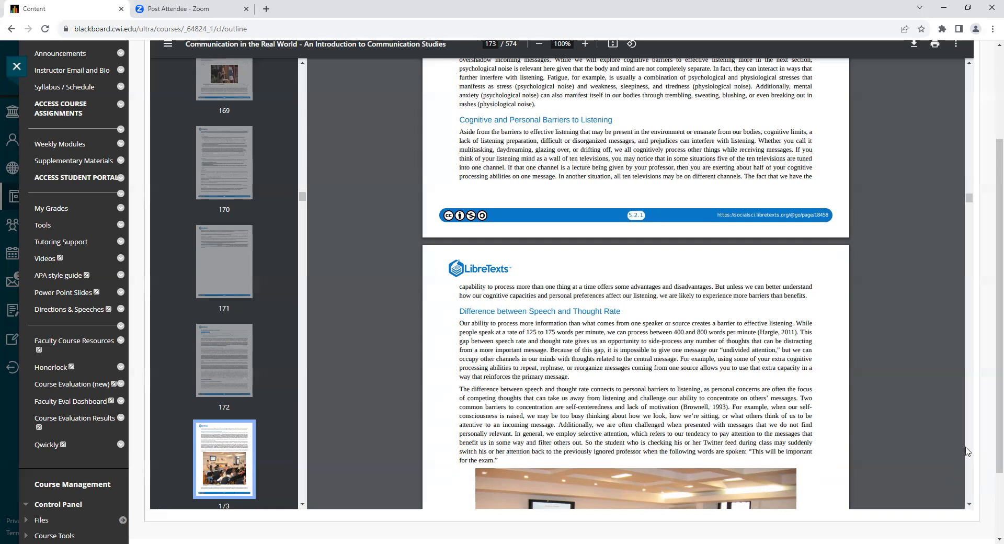
pyautogui.scroll(-3)
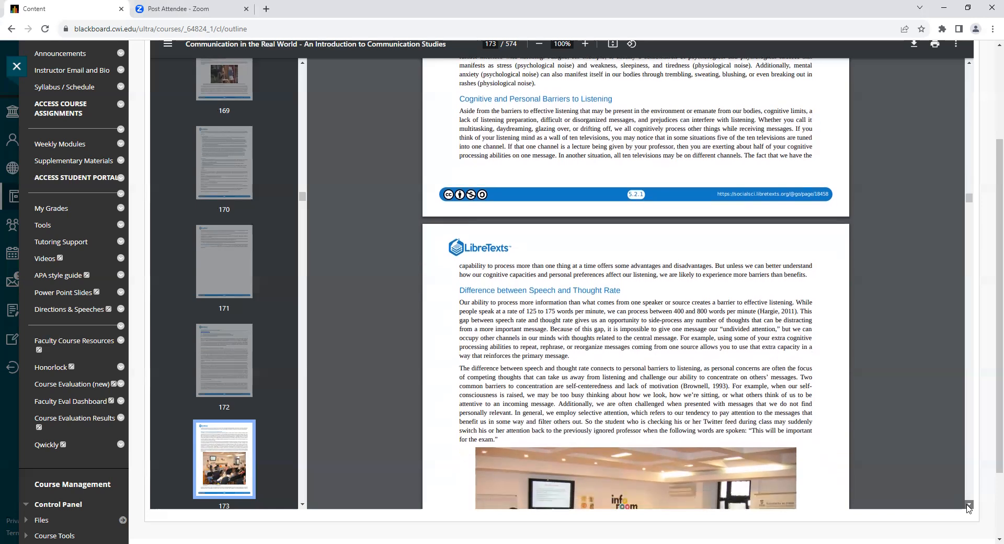
pyautogui.scroll(-3)
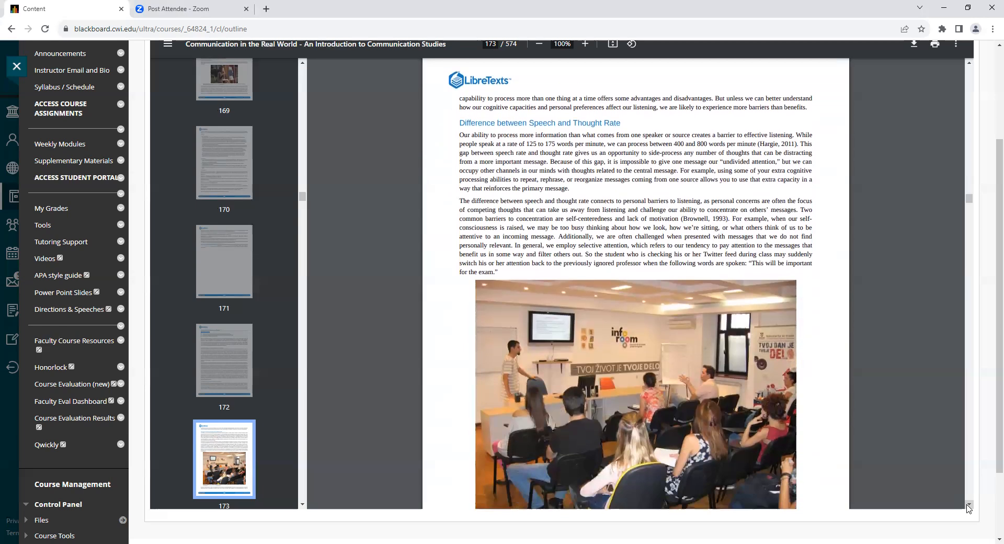
pyautogui.scroll(-3)
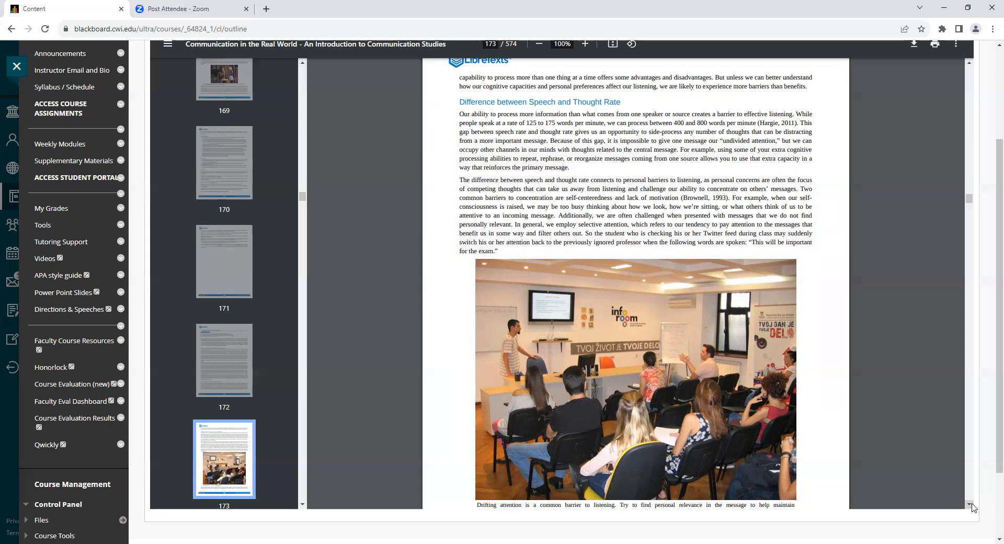
pyautogui.scroll(-3)
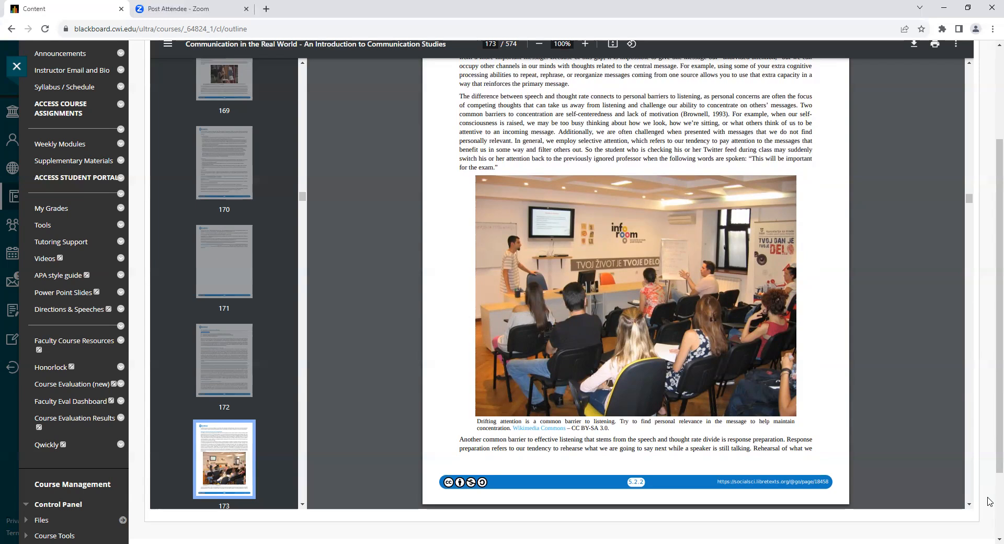
pyautogui.moveTo(991, 513)
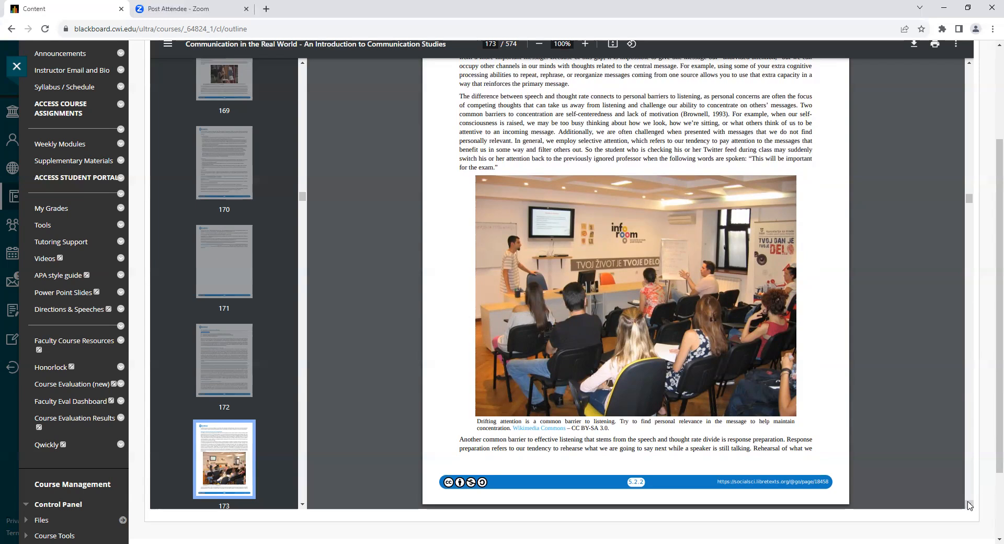
pyautogui.scroll(-3)
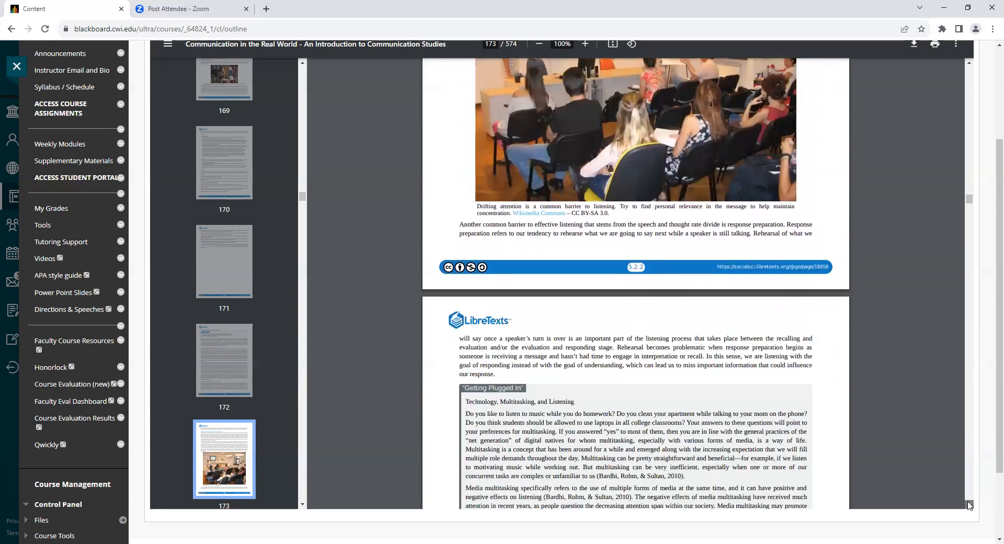
pyautogui.scroll(-3)
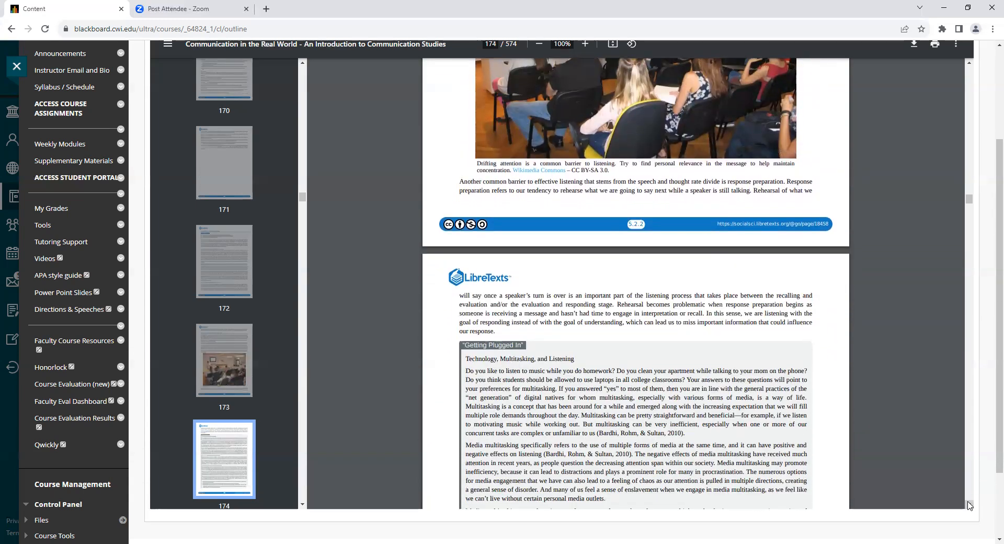
pyautogui.scroll(-3)
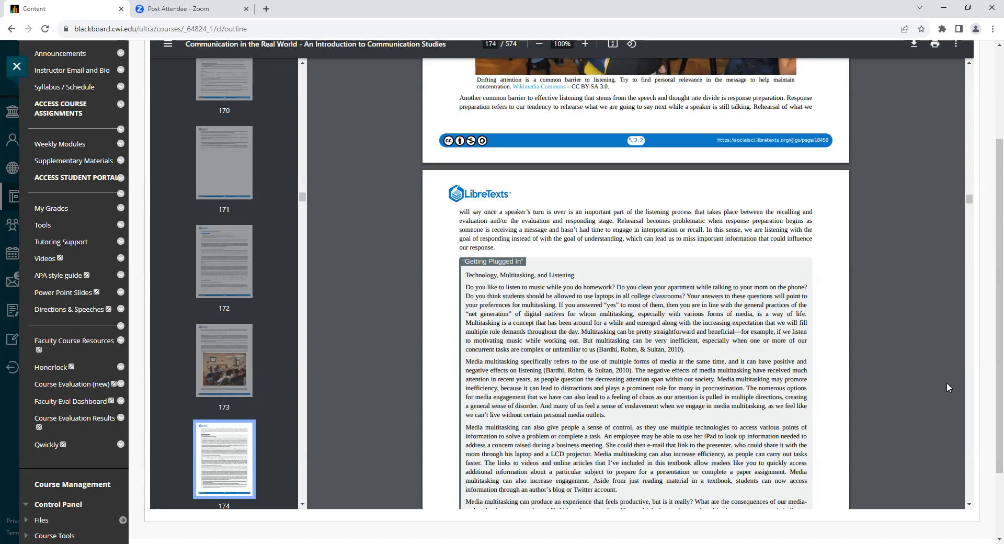
pyautogui.moveTo(996, 516)
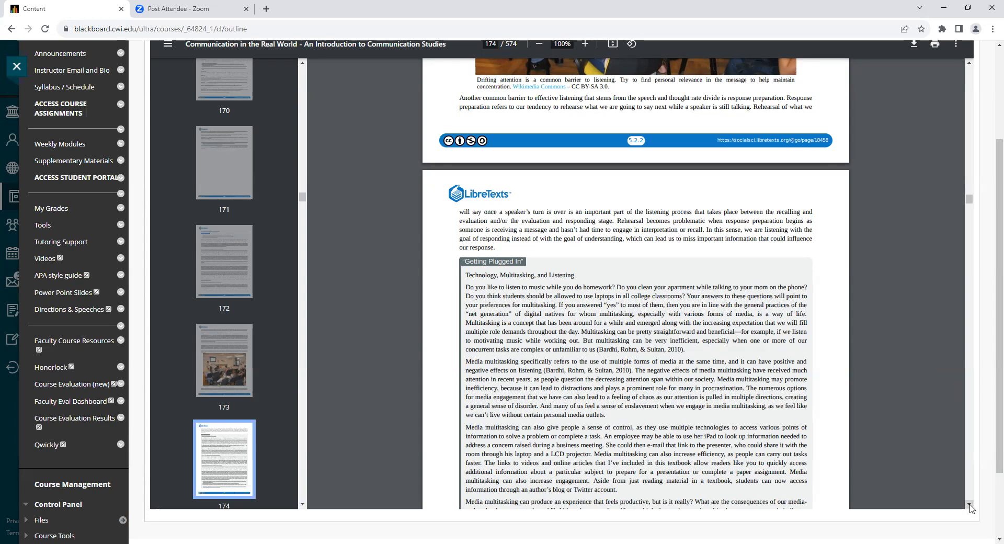
pyautogui.scroll(-3)
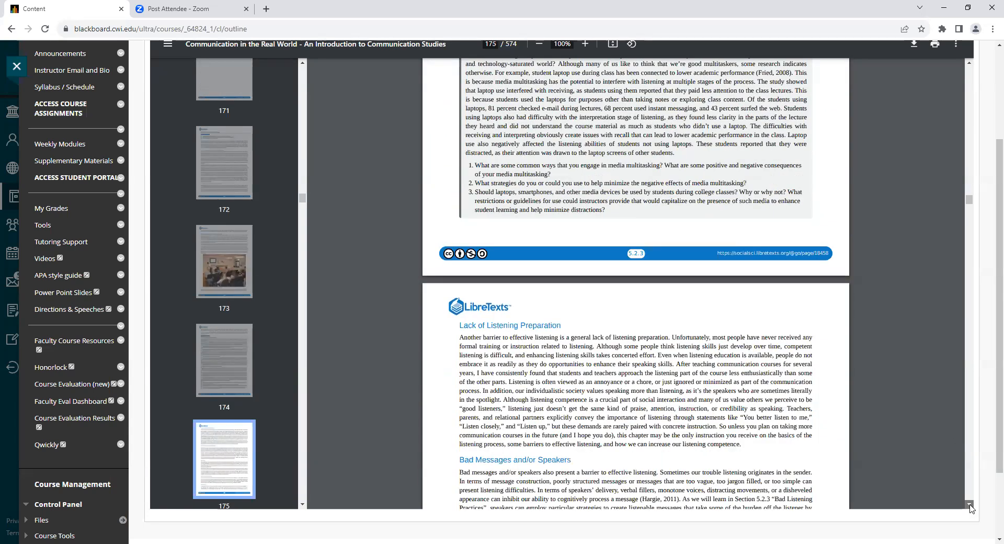
pyautogui.scroll(-3)
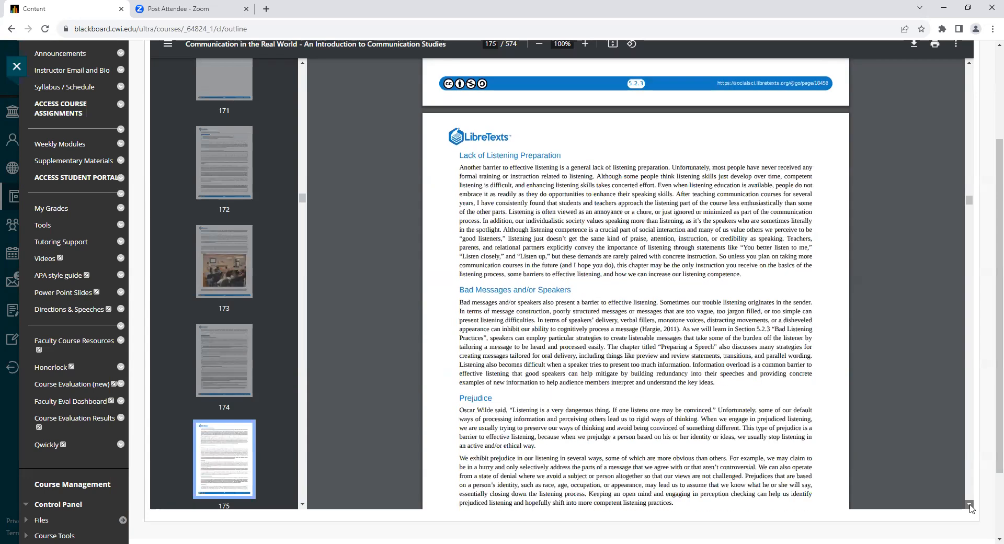
pyautogui.scroll(-3)
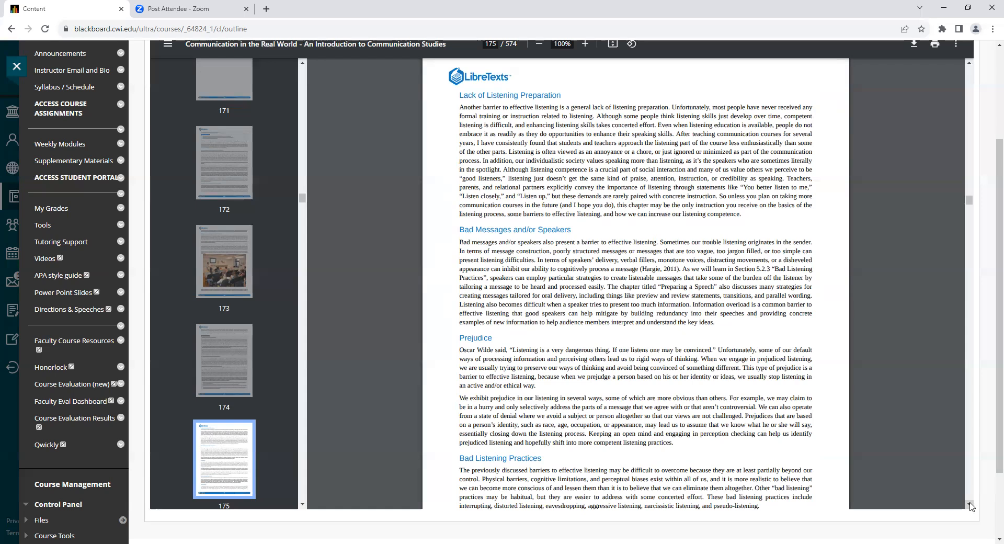
pyautogui.scroll(-3)
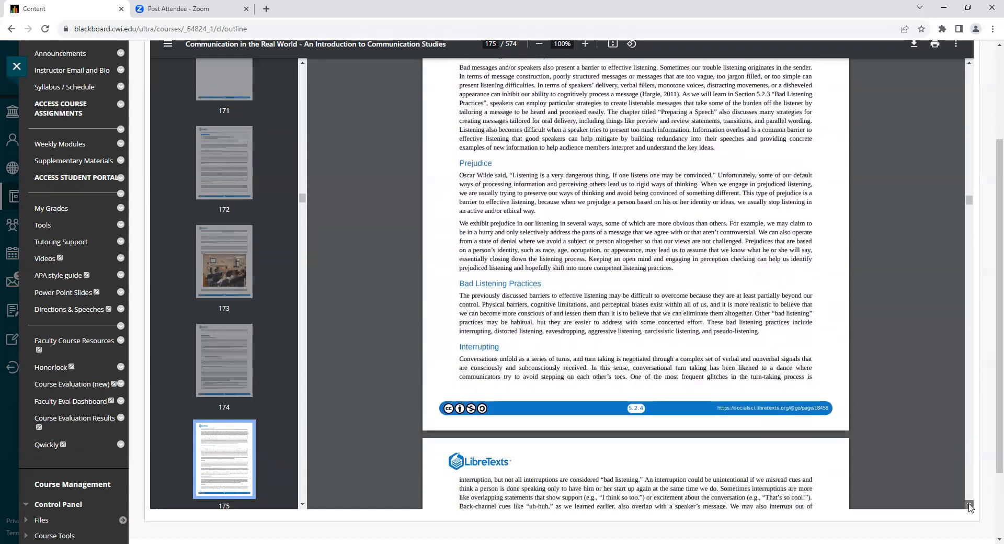
pyautogui.scroll(-3)
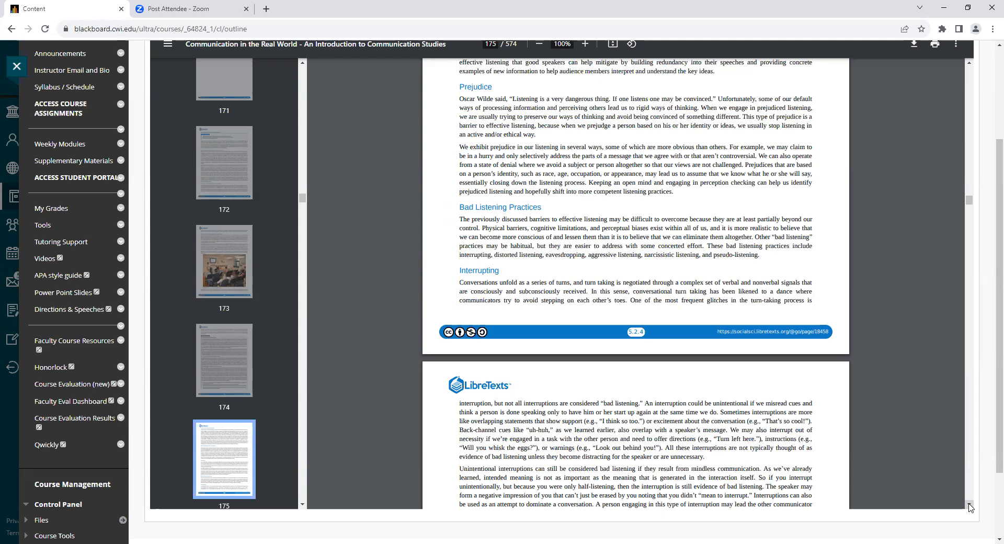
pyautogui.scroll(-3)
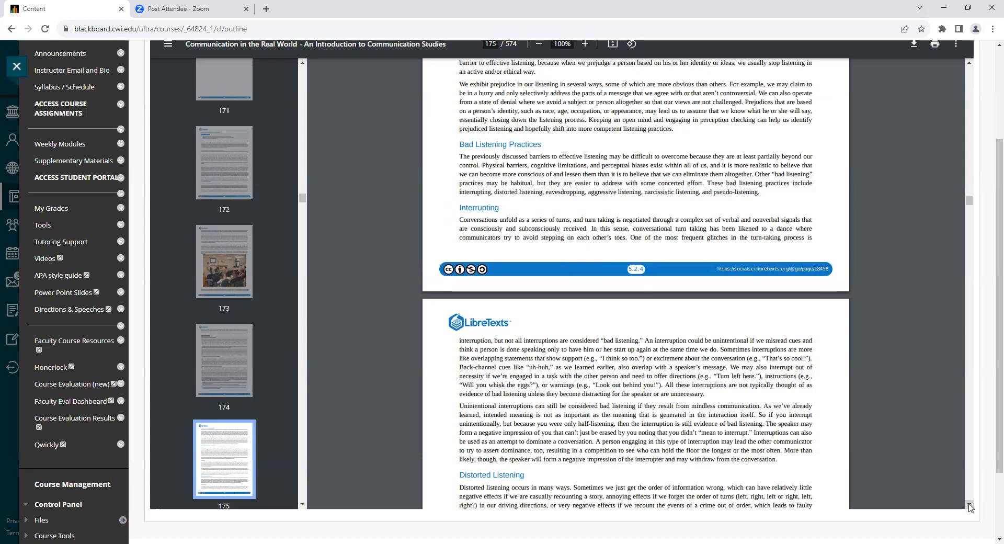
pyautogui.scroll(-3)
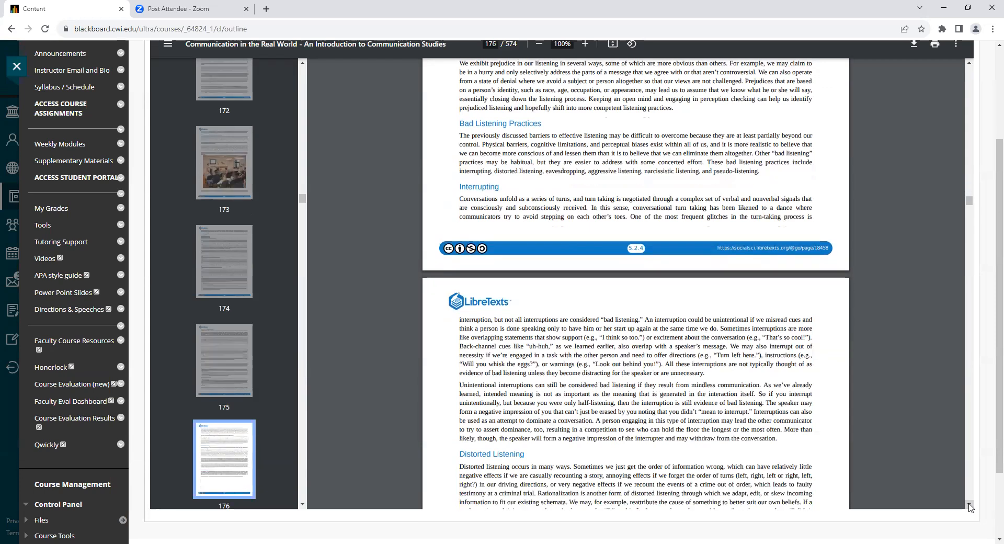
pyautogui.scroll(-3)
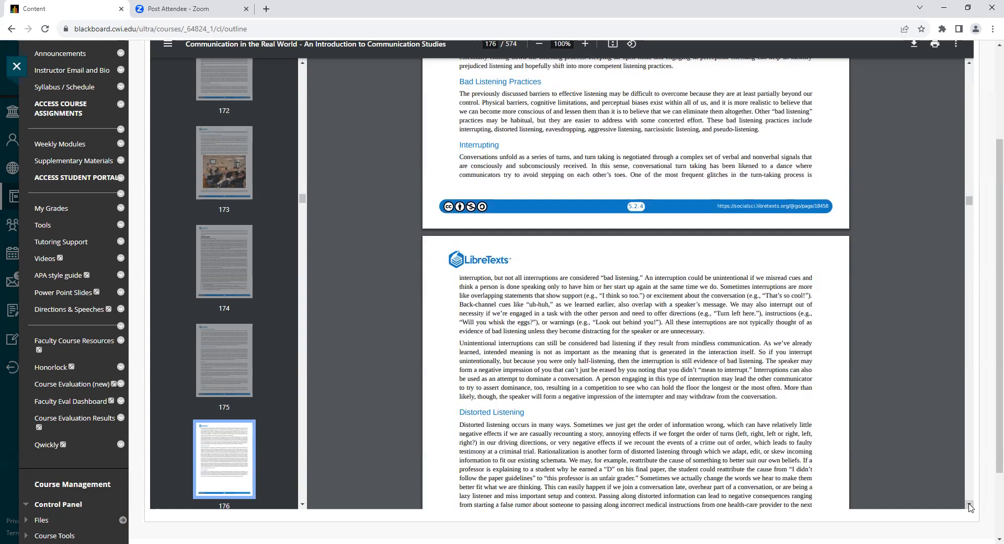
pyautogui.scroll(-3)
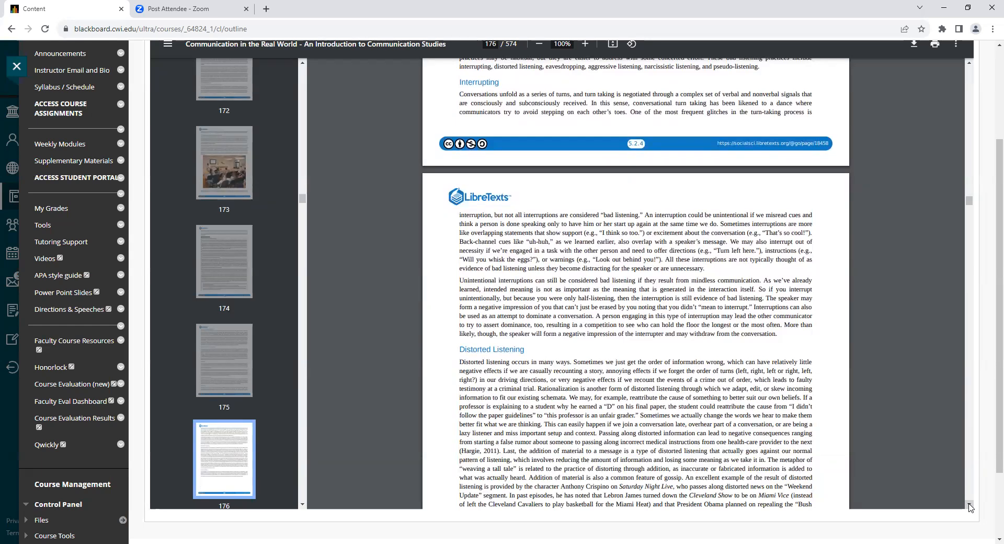
pyautogui.scroll(-3)
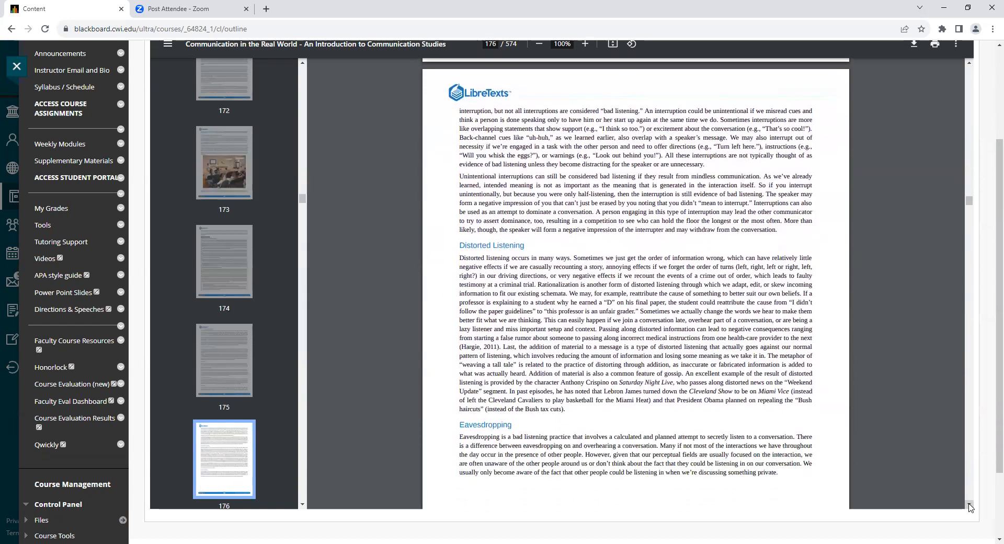
pyautogui.scroll(-3)
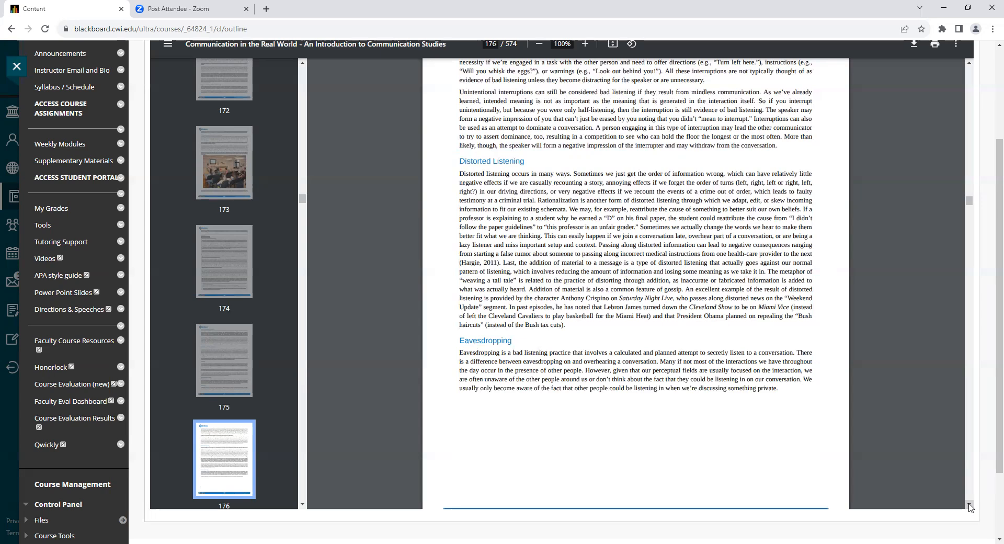
pyautogui.scroll(-3)
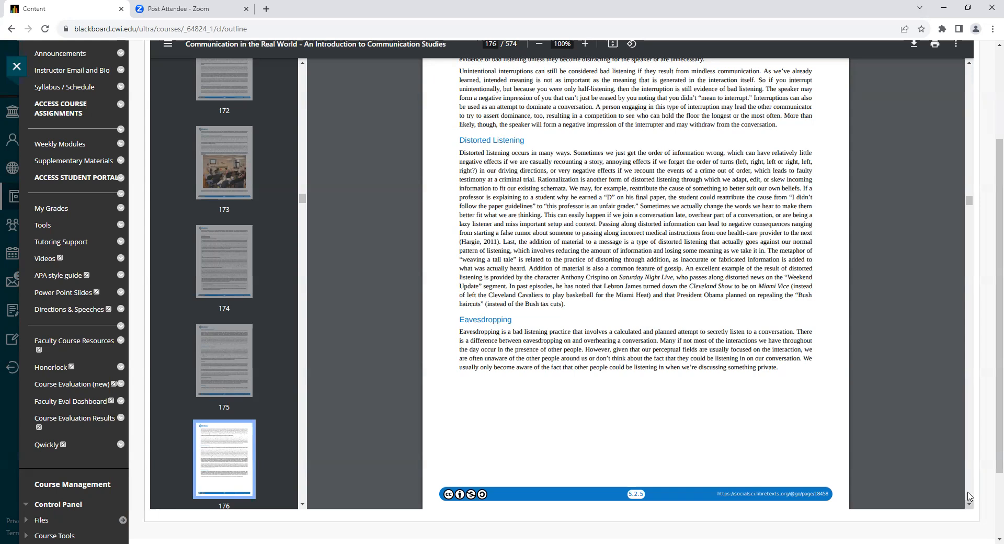
pyautogui.moveTo(913, 430)
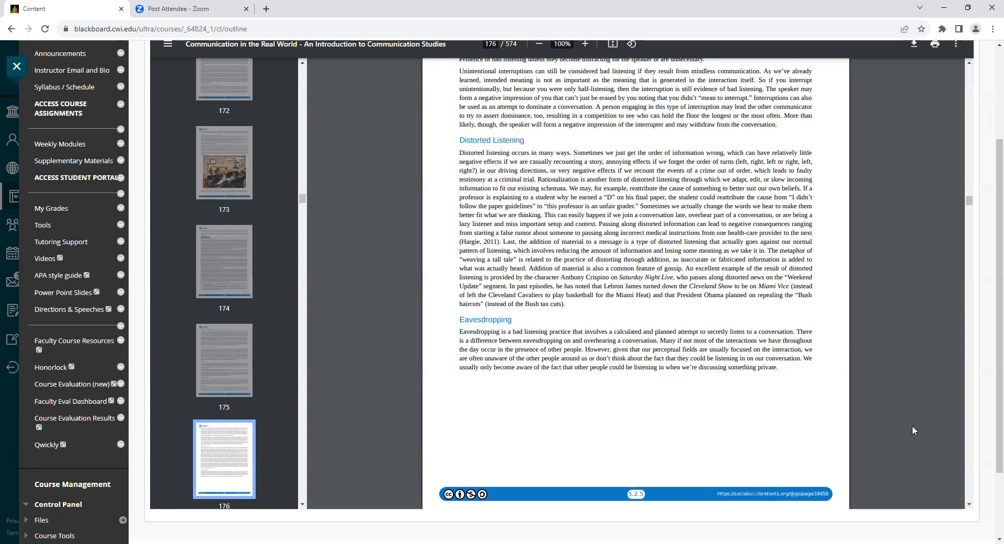
pyautogui.moveTo(912, 432)
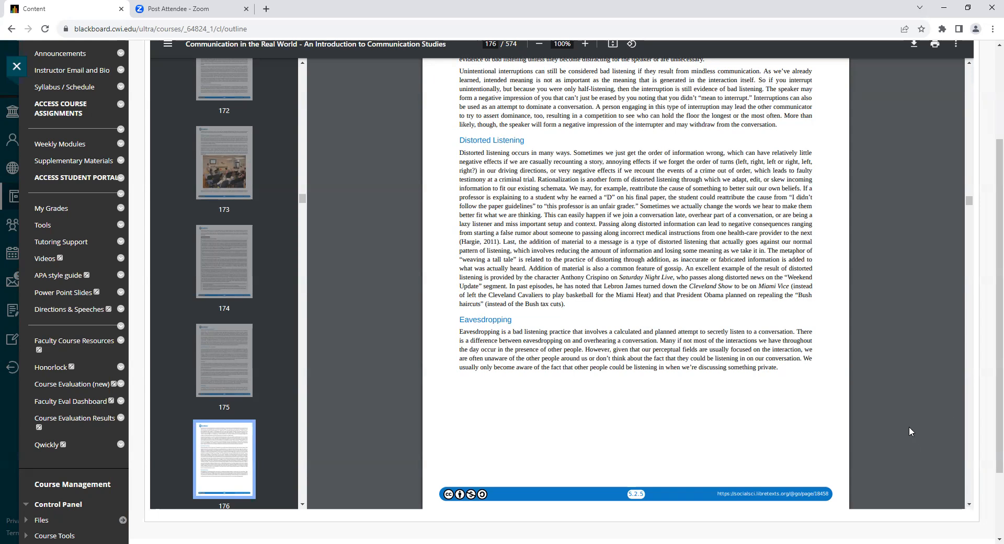
pyautogui.moveTo(923, 428)
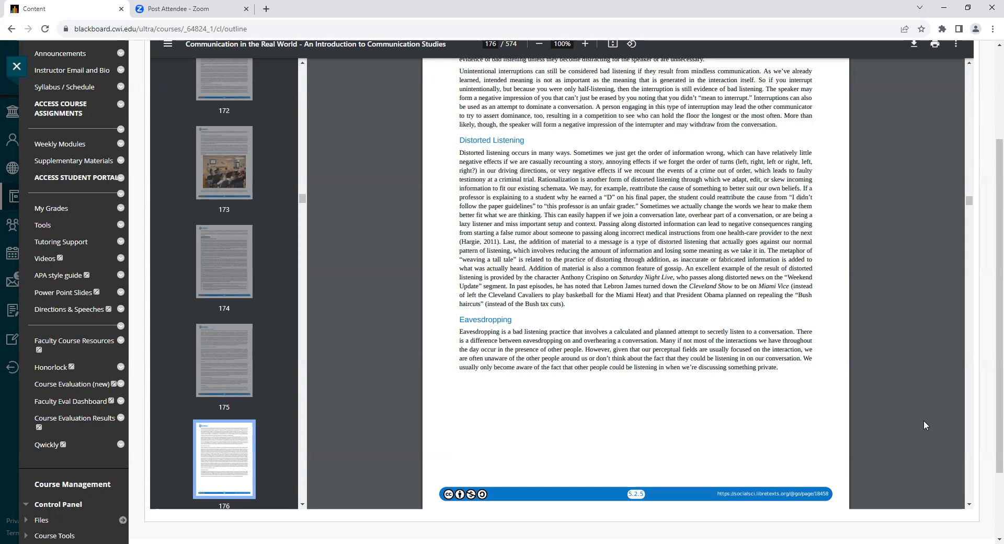
pyautogui.moveTo(920, 423)
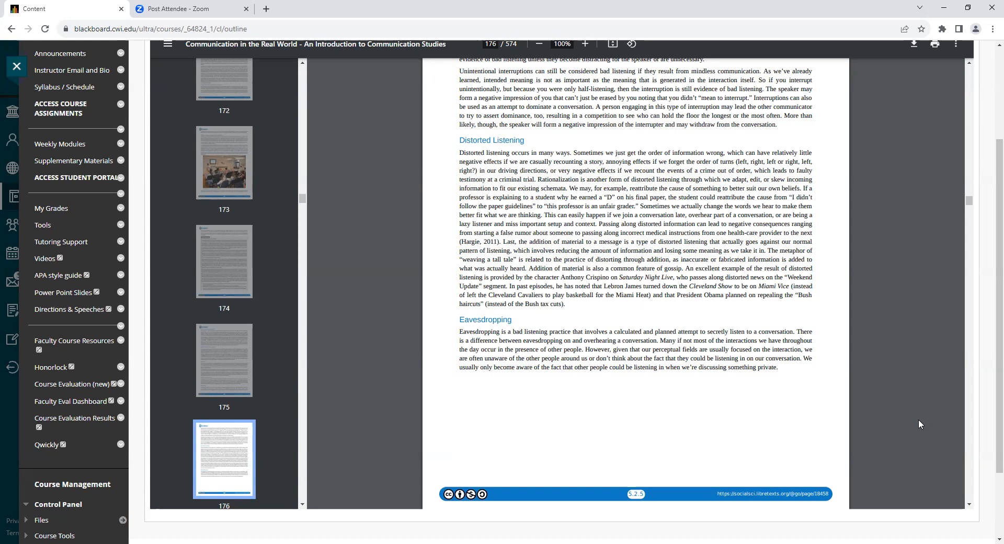
pyautogui.moveTo(924, 425)
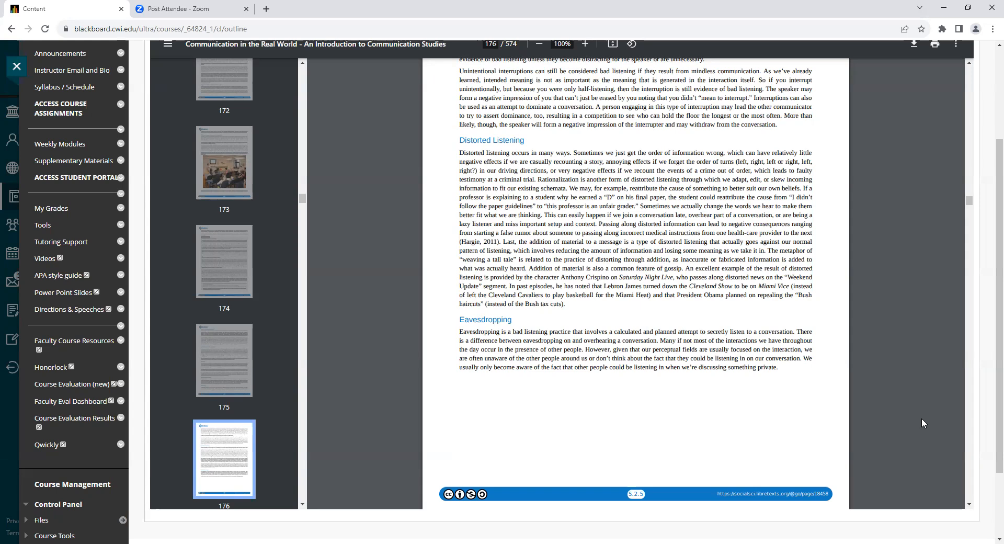
pyautogui.moveTo(922, 422)
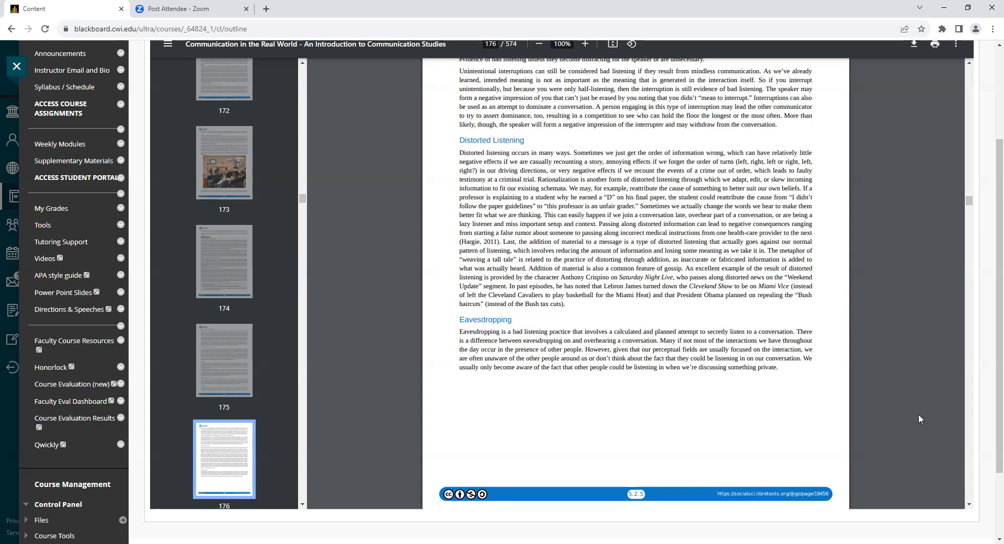
pyautogui.moveTo(913, 423)
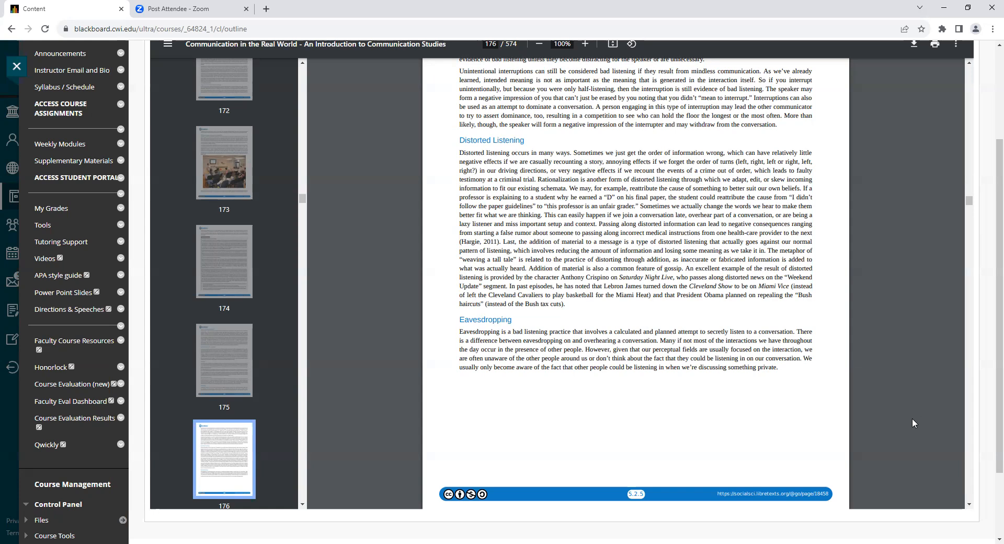
pyautogui.moveTo(916, 425)
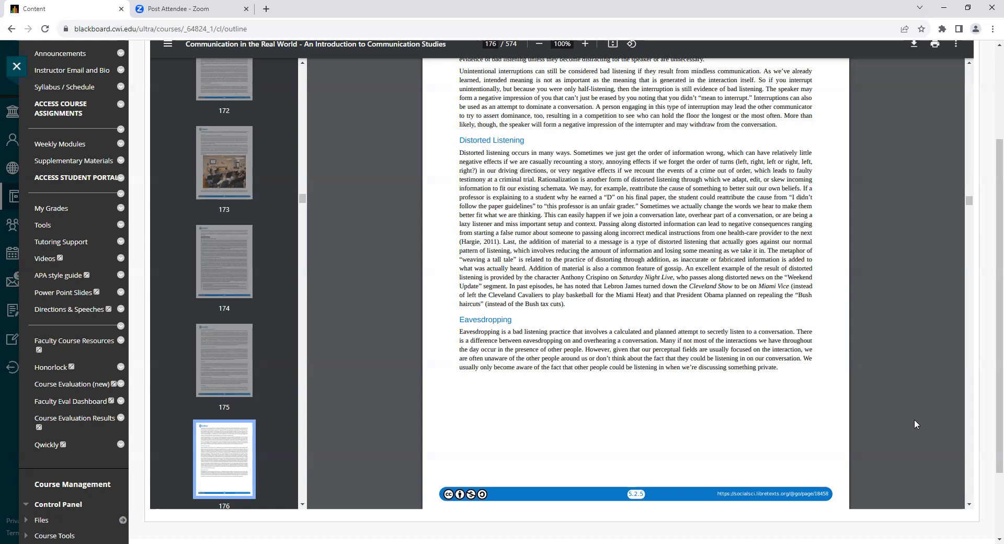
pyautogui.moveTo(918, 426)
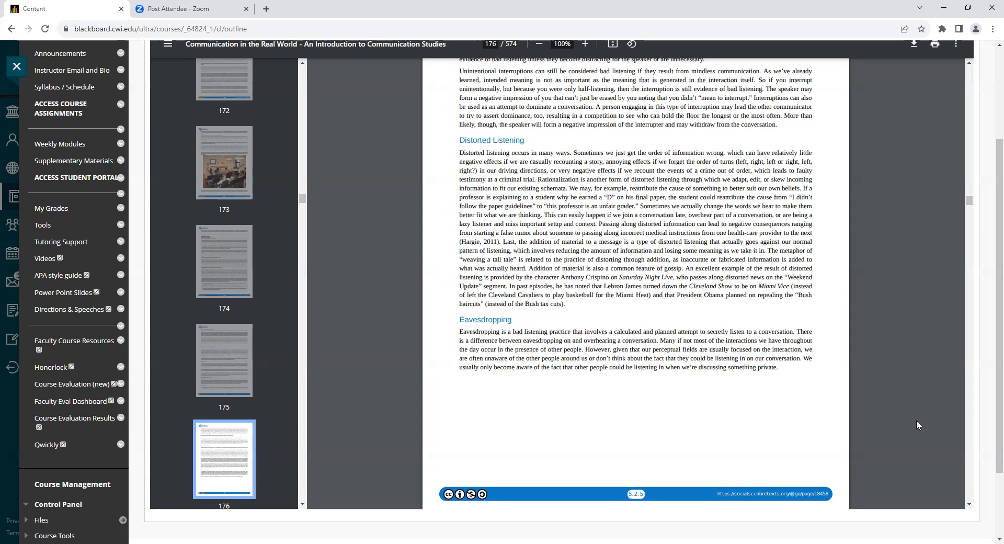
pyautogui.moveTo(953, 501)
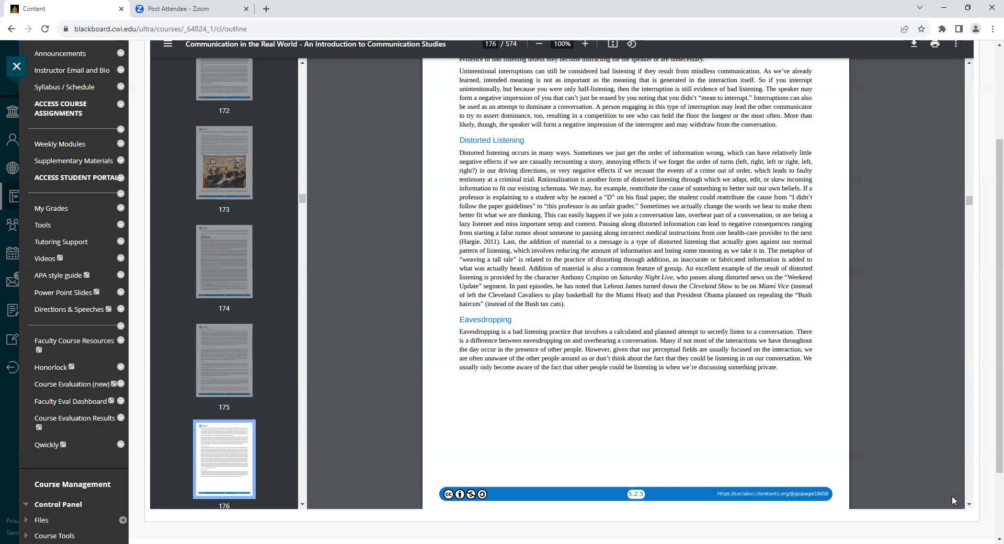
pyautogui.scroll(-3)
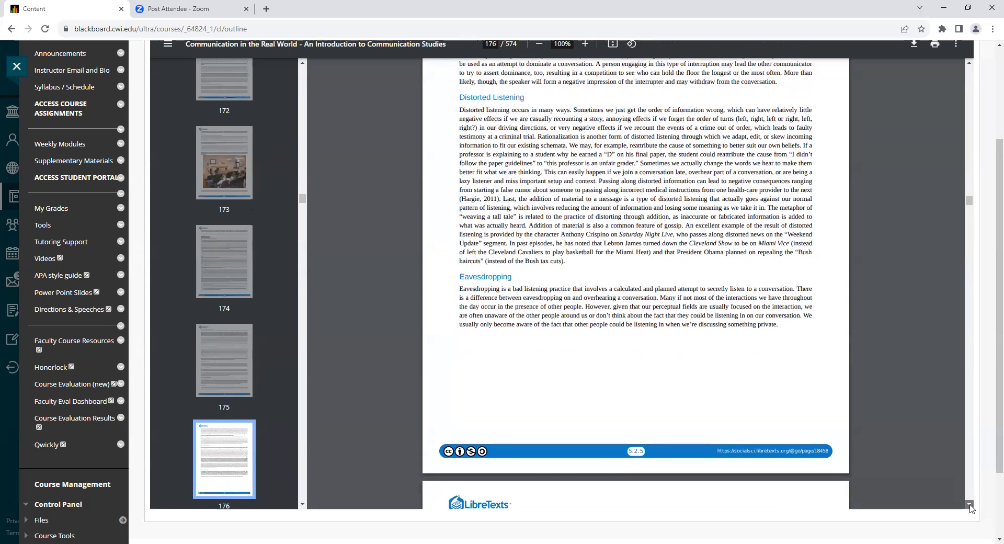
pyautogui.scroll(-3)
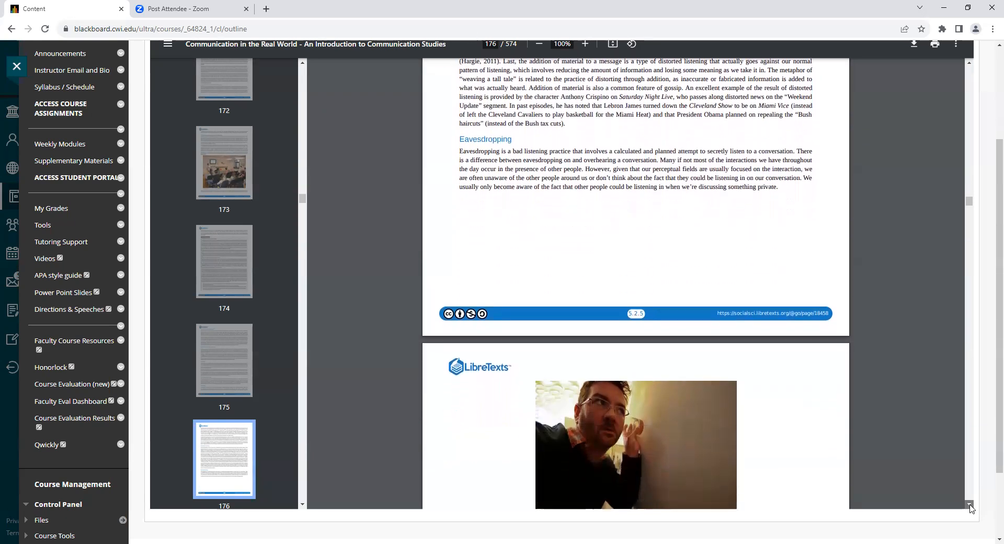
pyautogui.scroll(-3)
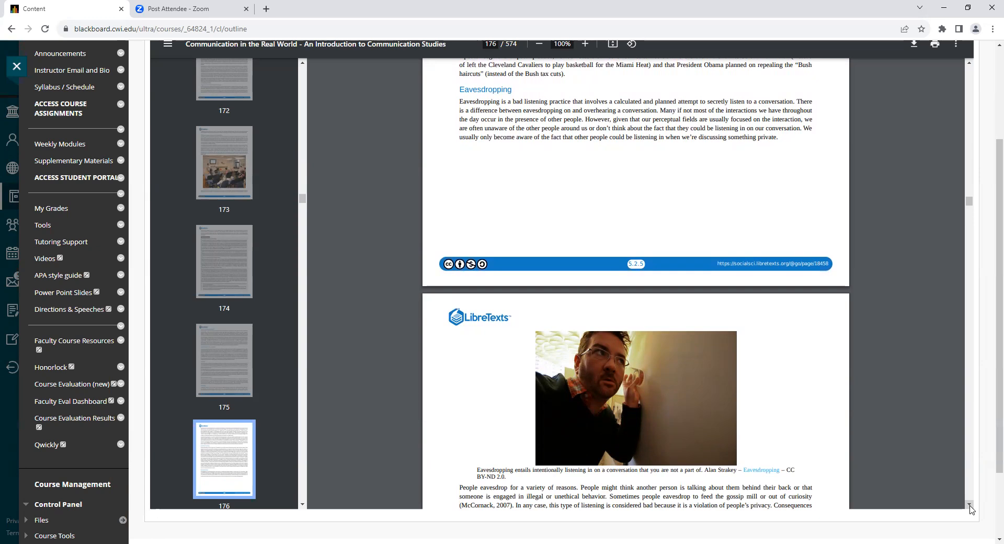
pyautogui.moveTo(965, 486)
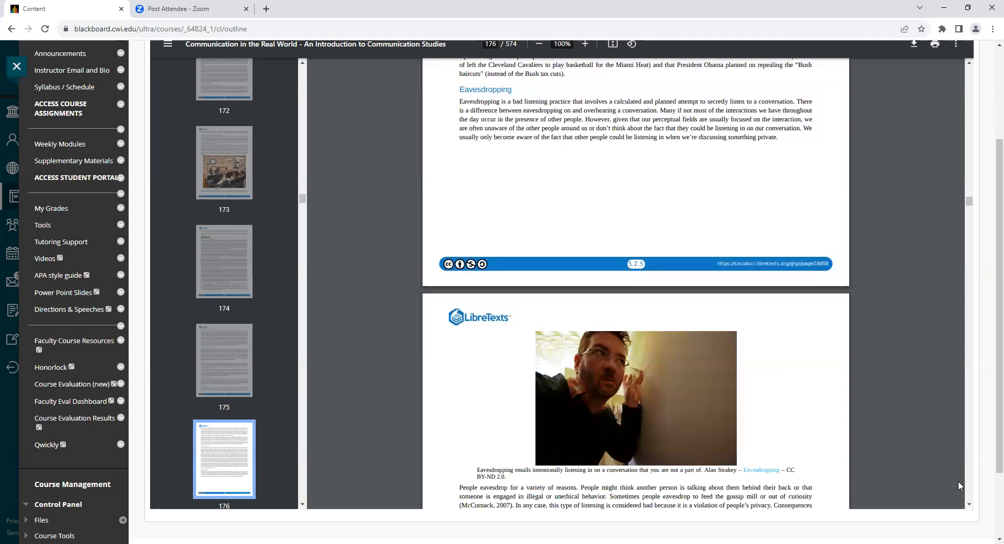
pyautogui.moveTo(926, 452)
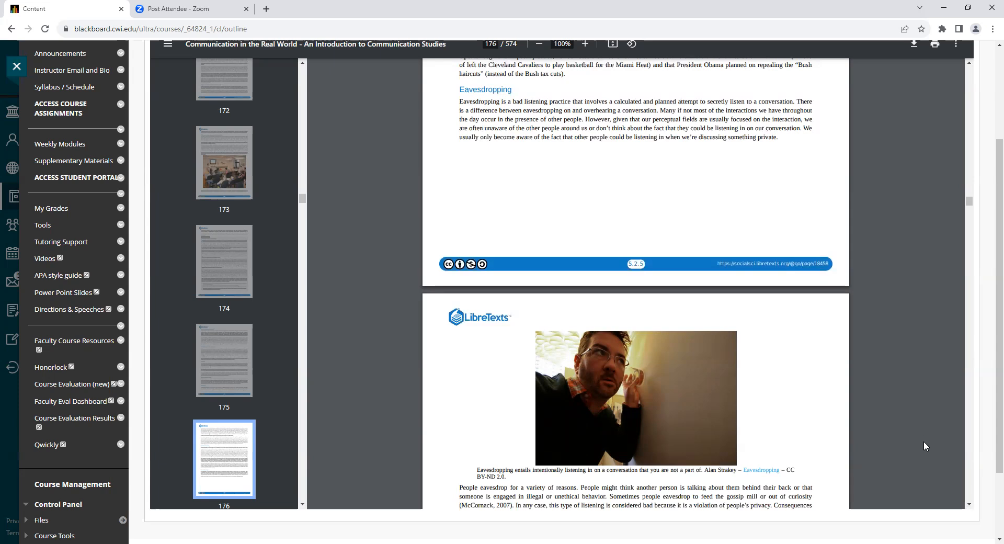
pyautogui.moveTo(927, 448)
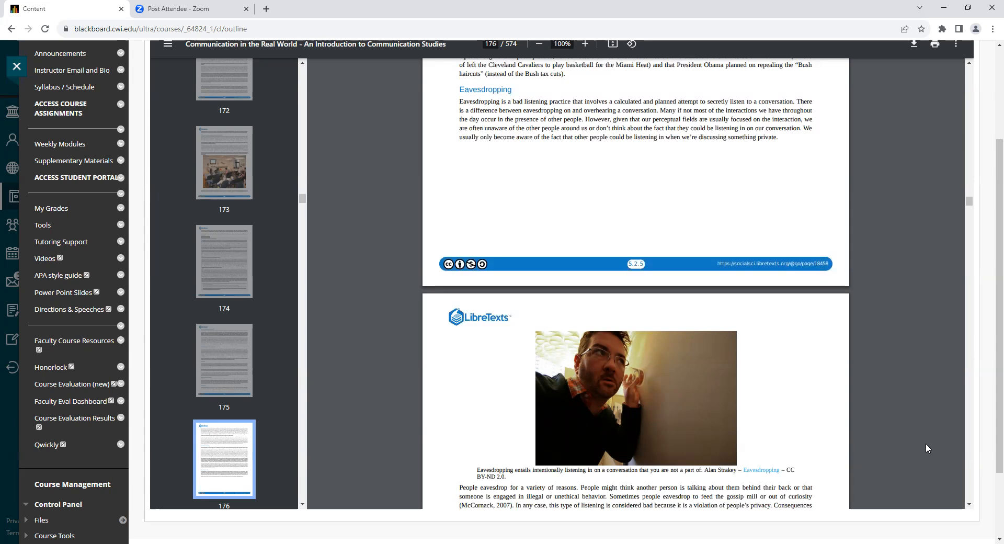
pyautogui.moveTo(931, 450)
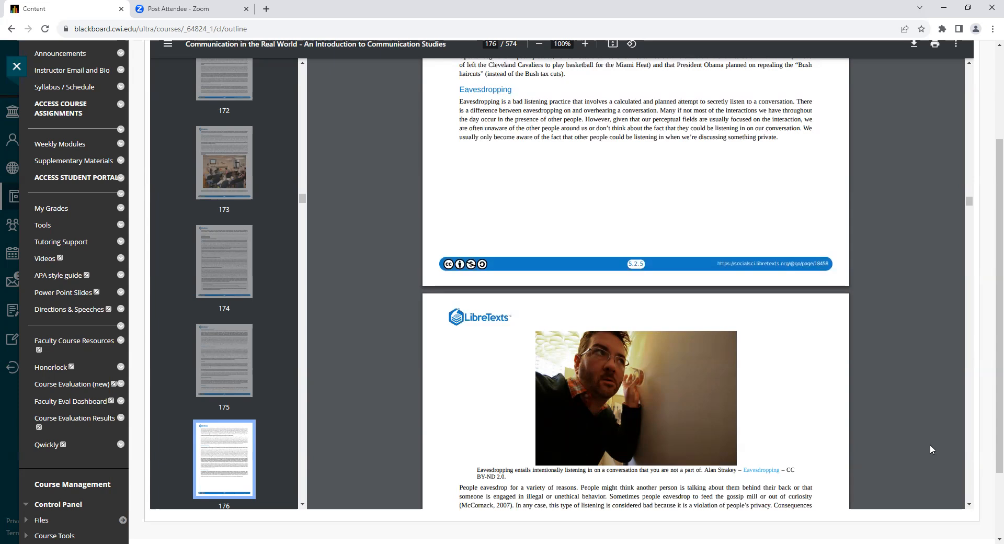
pyautogui.moveTo(930, 453)
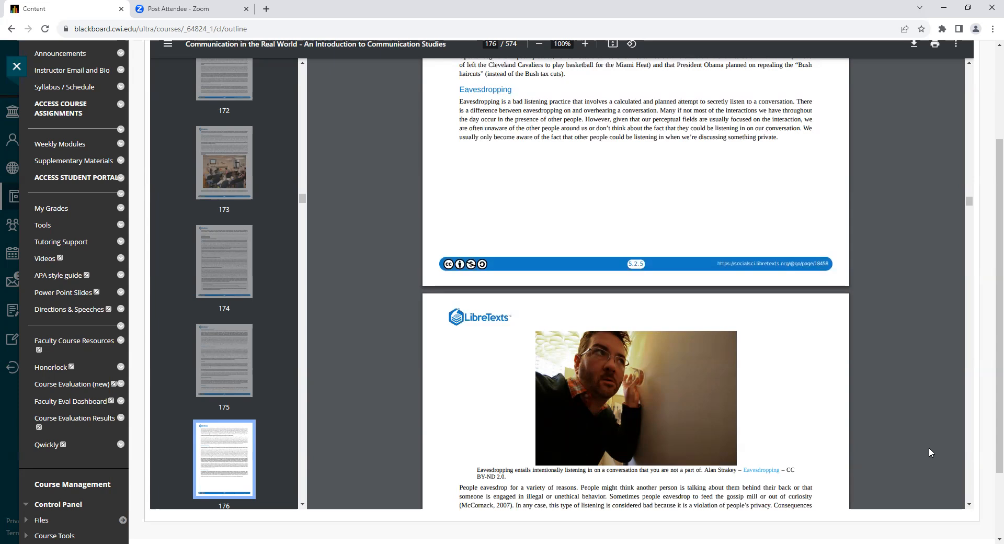
pyautogui.moveTo(951, 492)
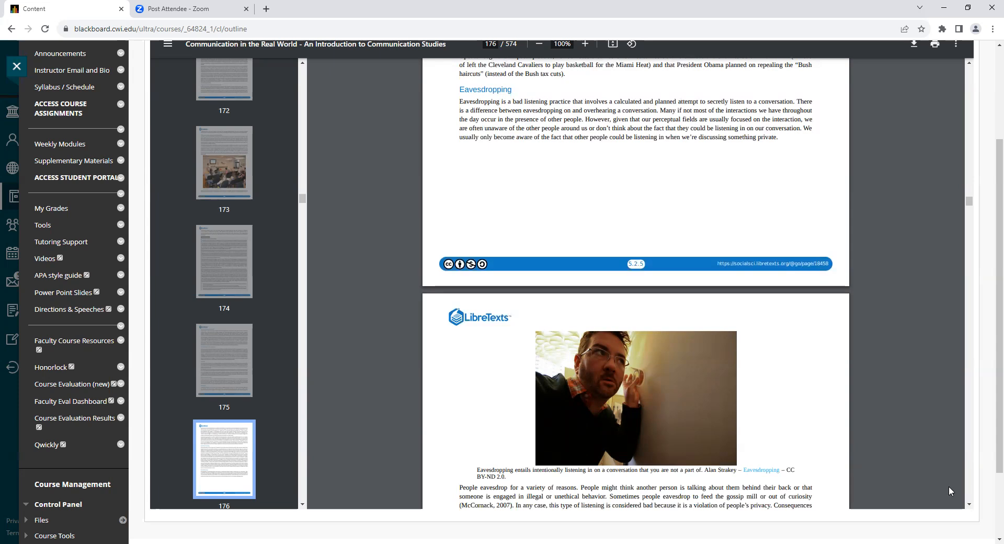
pyautogui.scroll(-3)
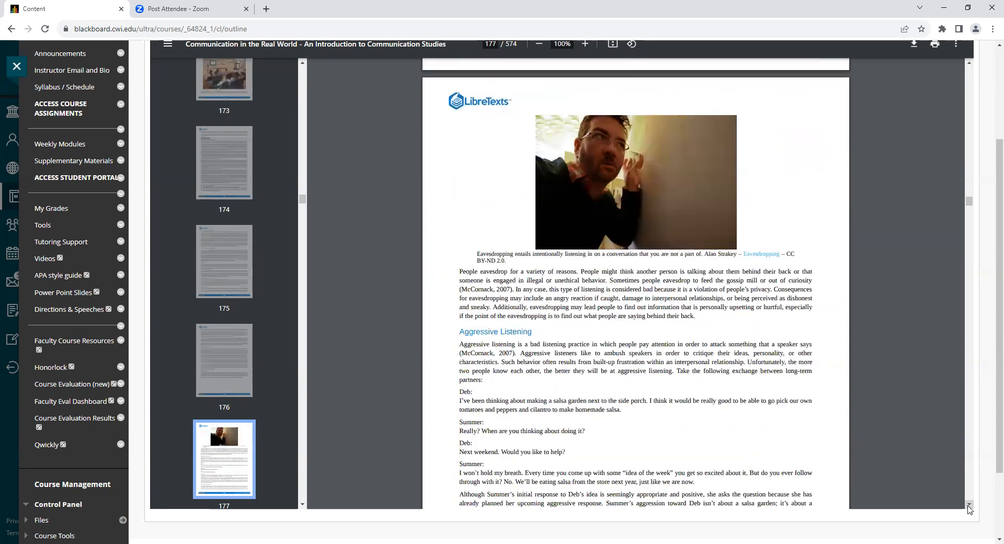
pyautogui.scroll(-3)
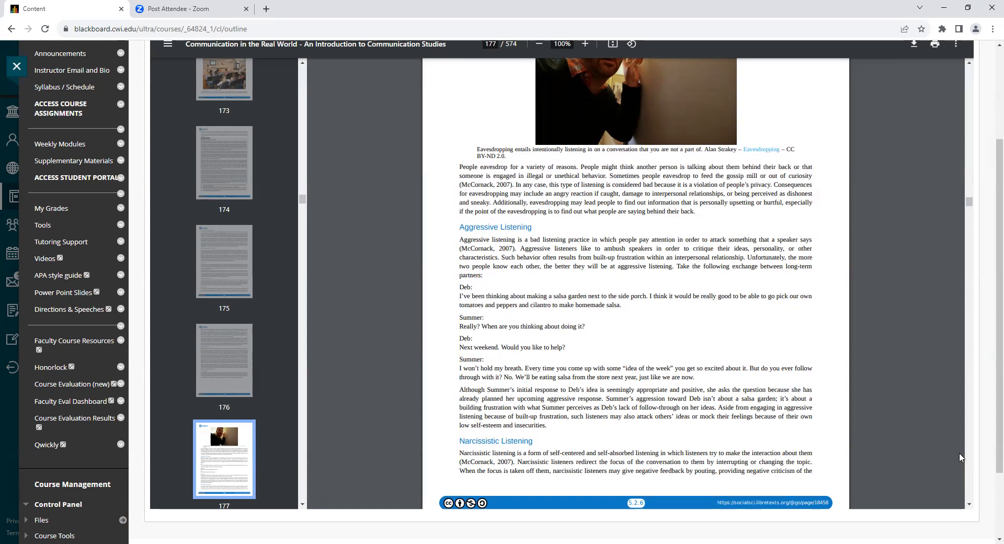
pyautogui.moveTo(943, 457)
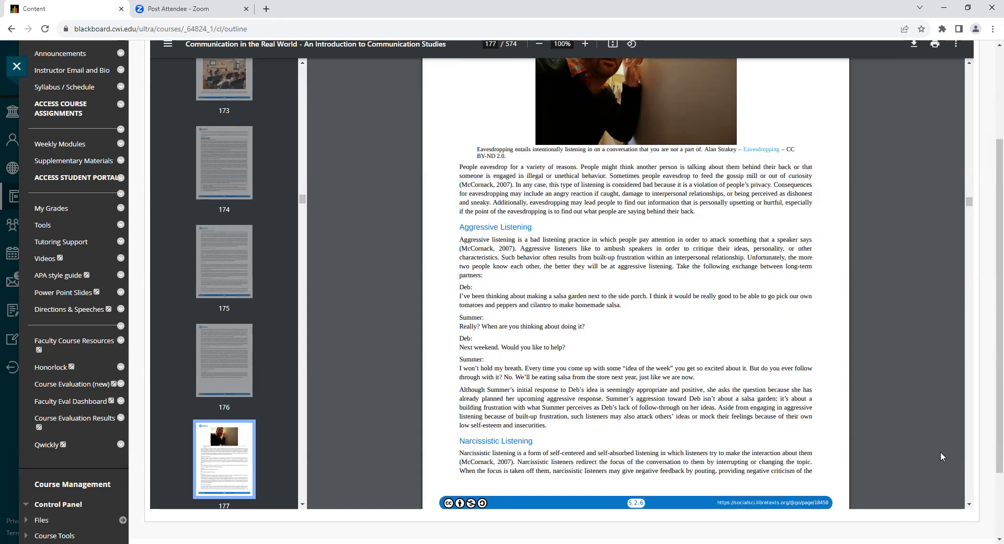
pyautogui.moveTo(930, 441)
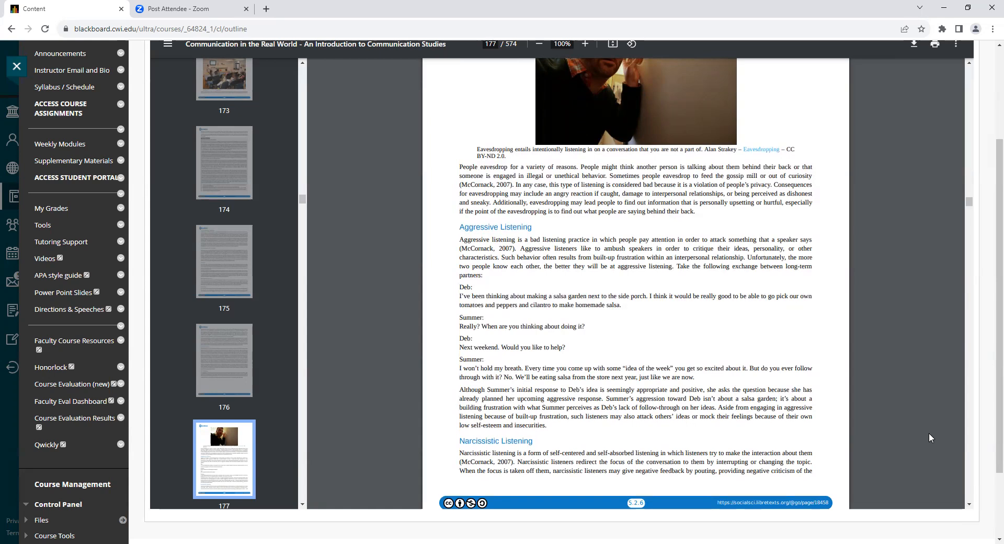
pyautogui.moveTo(929, 436)
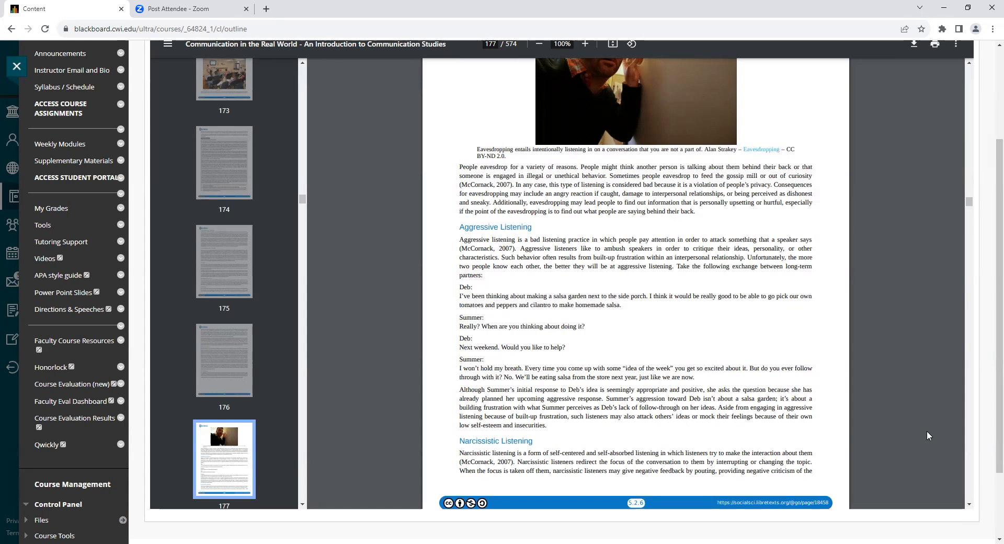
pyautogui.moveTo(924, 422)
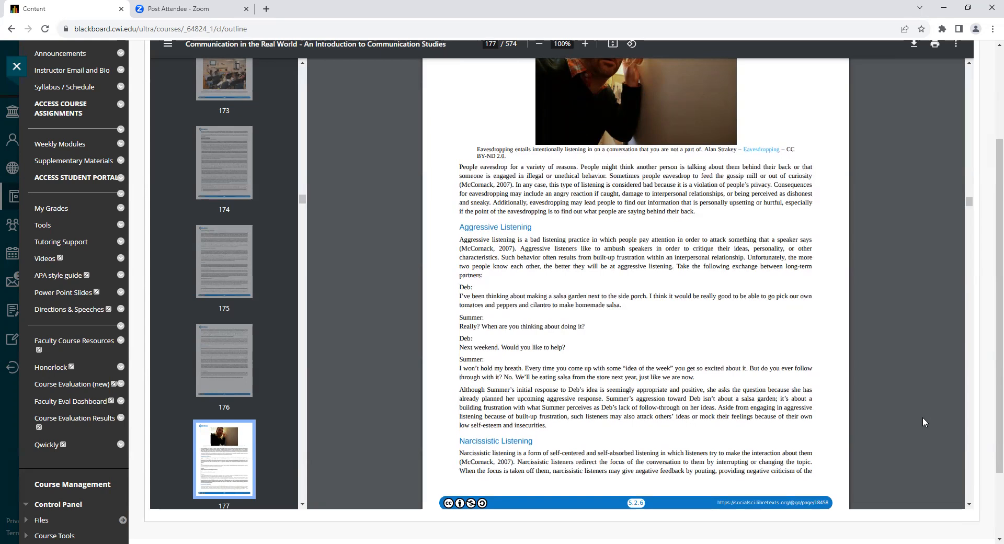
pyautogui.moveTo(920, 425)
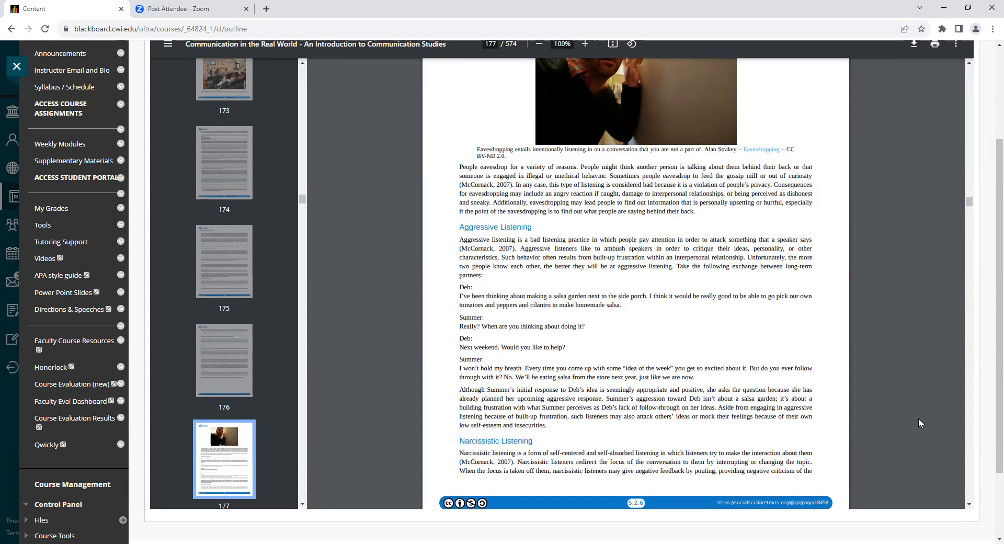
pyautogui.moveTo(918, 452)
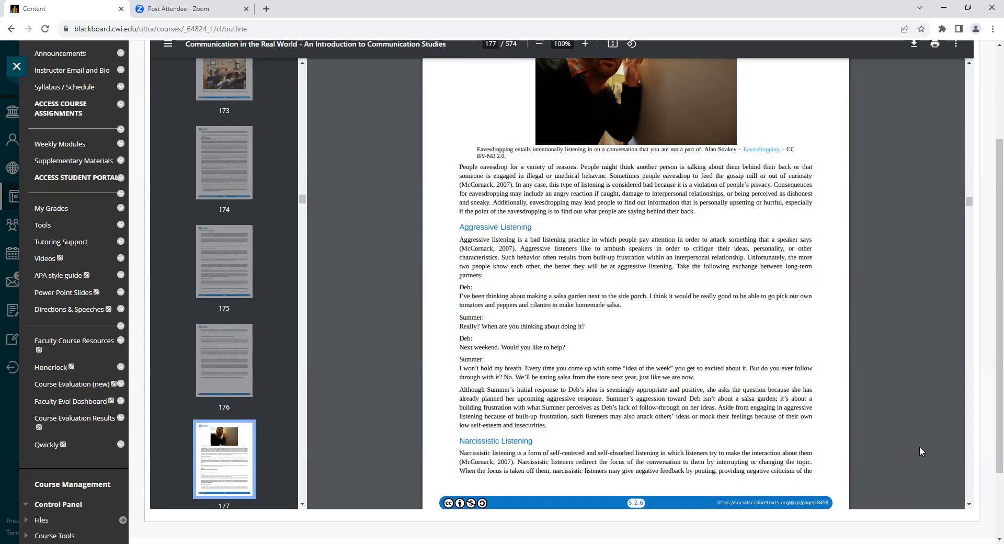
pyautogui.moveTo(959, 479)
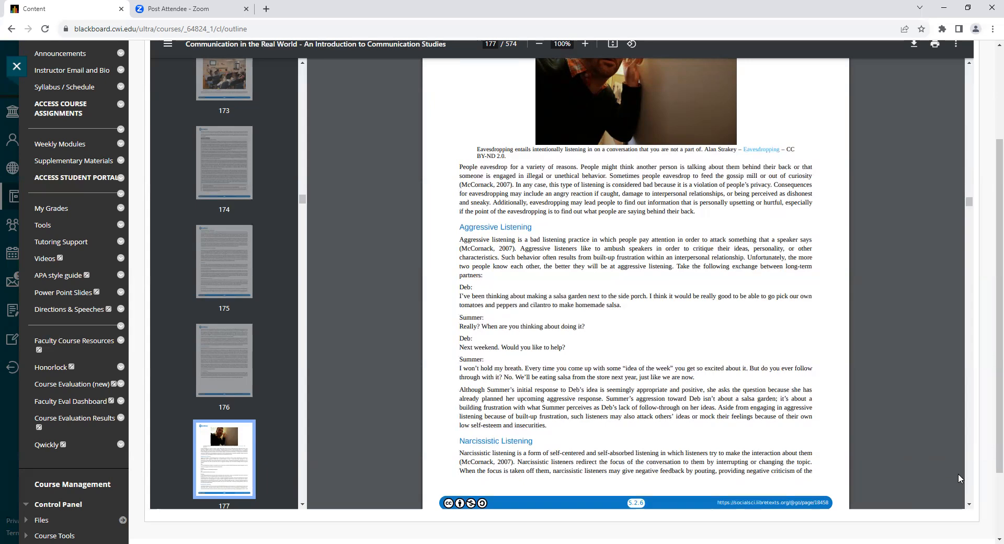
pyautogui.scroll(-3)
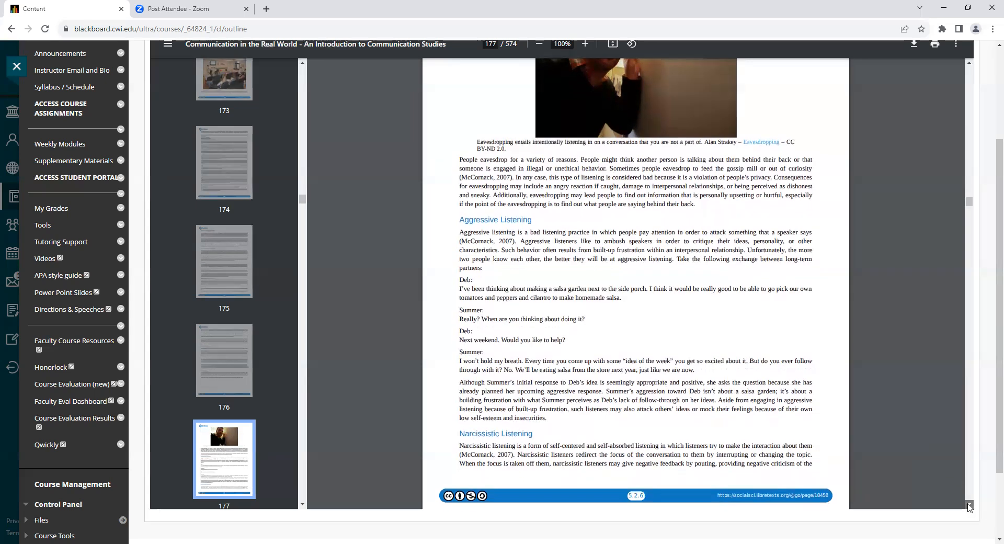
pyautogui.scroll(-3)
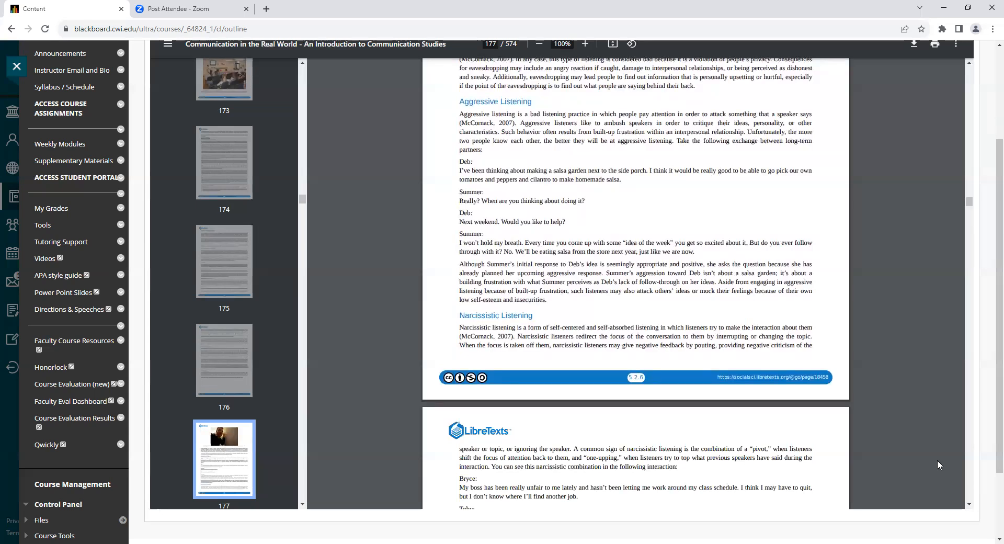
pyautogui.moveTo(926, 438)
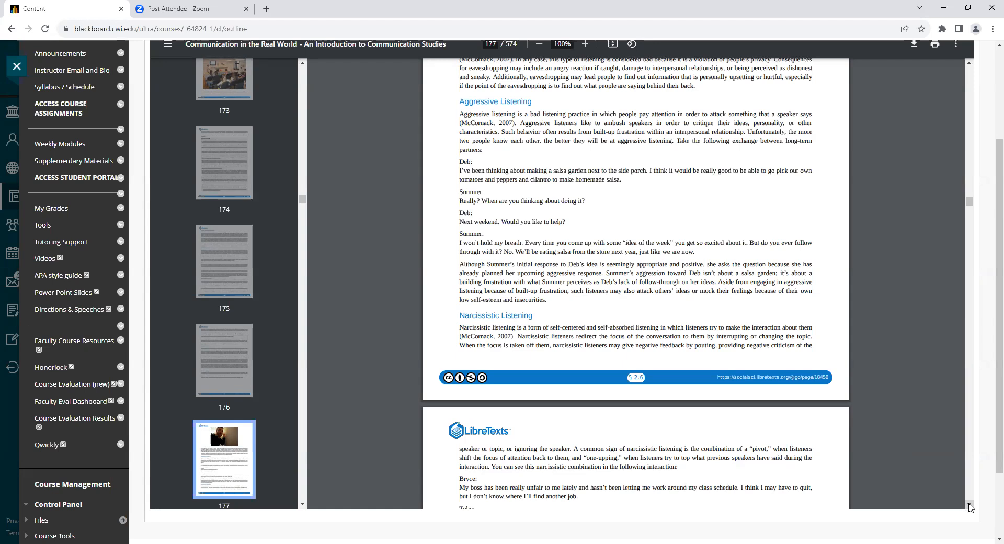
pyautogui.moveTo(983, 504)
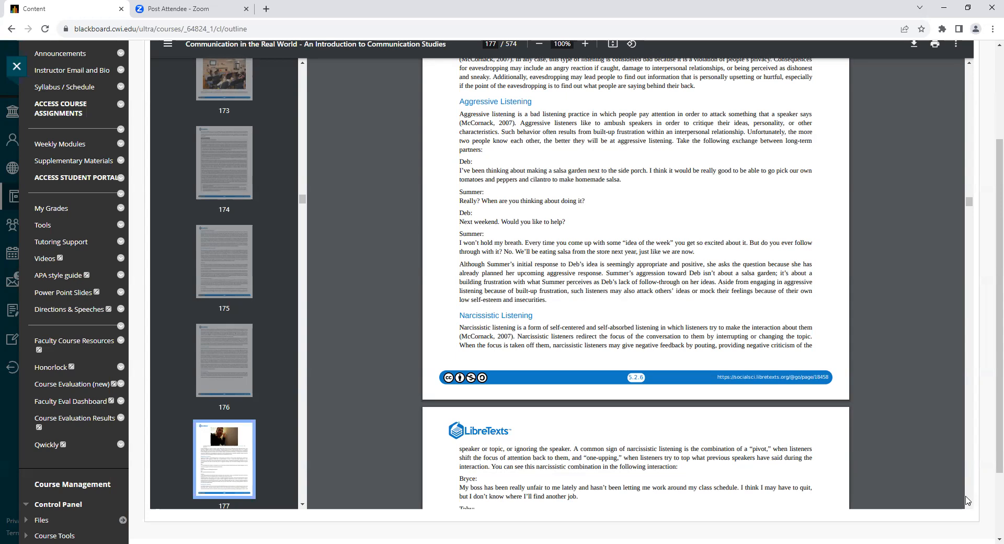
pyautogui.moveTo(969, 495)
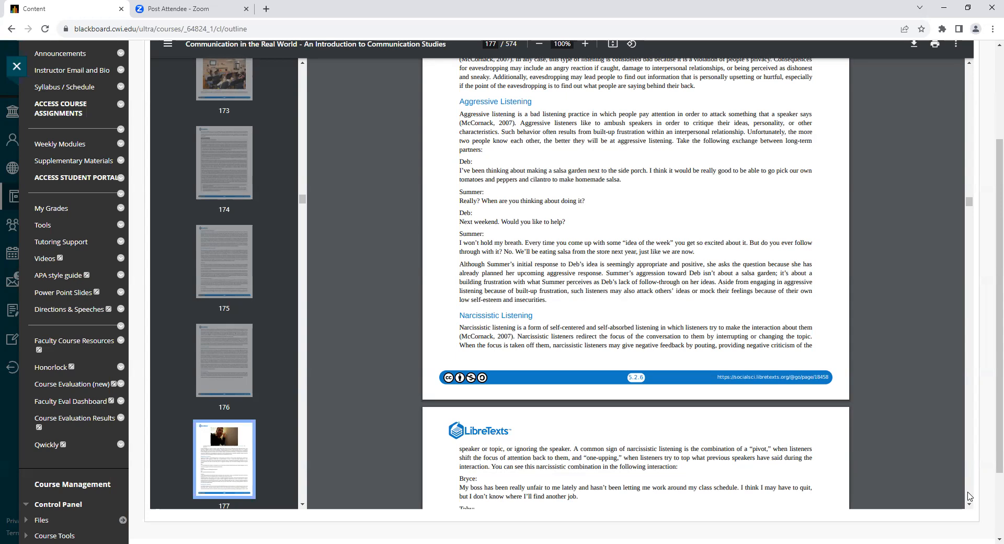
pyautogui.scroll(-3)
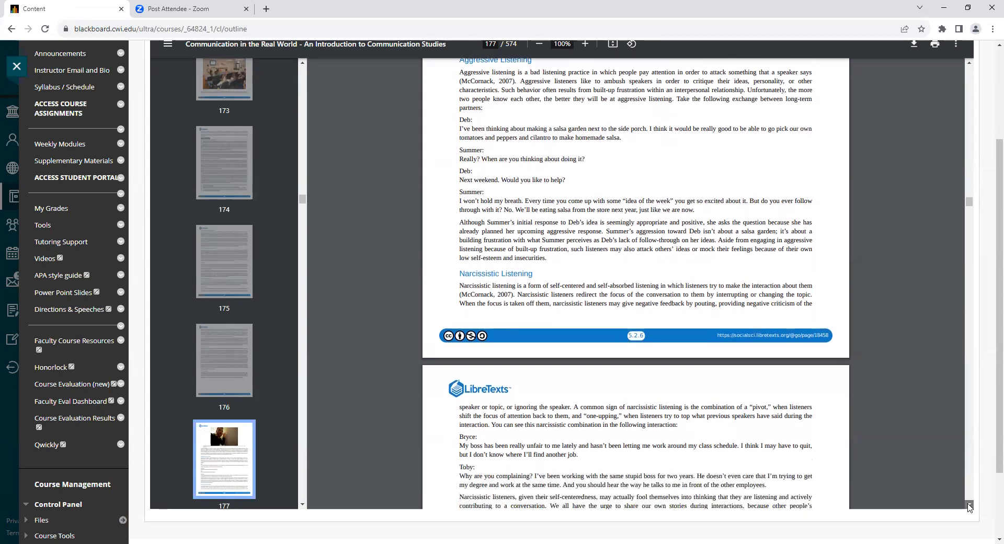
pyautogui.scroll(-3)
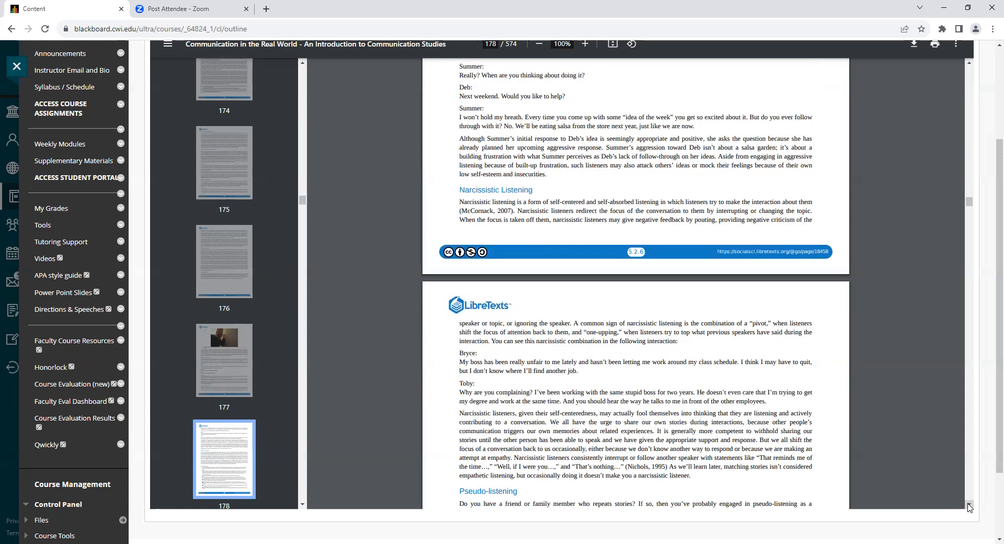
pyautogui.moveTo(938, 485)
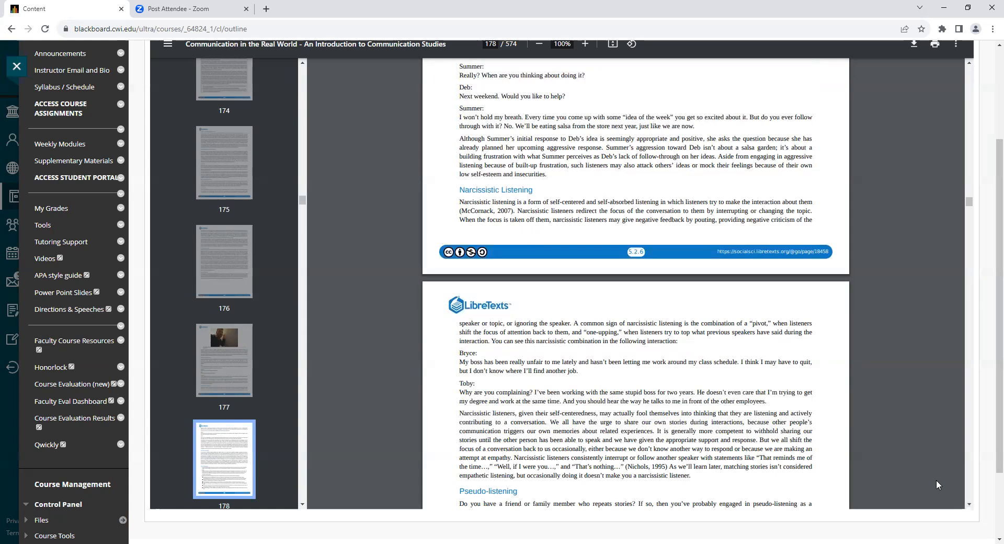
pyautogui.moveTo(942, 480)
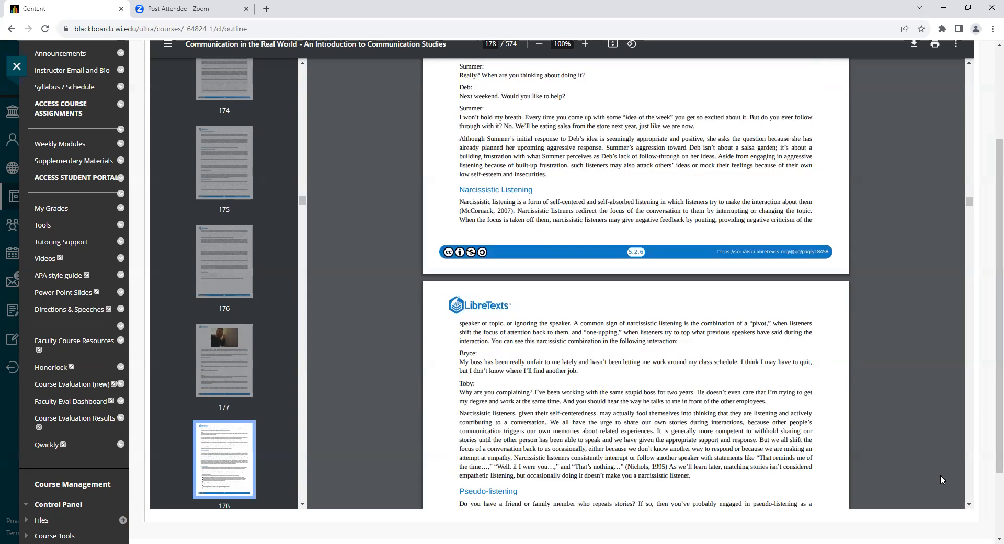
pyautogui.moveTo(931, 475)
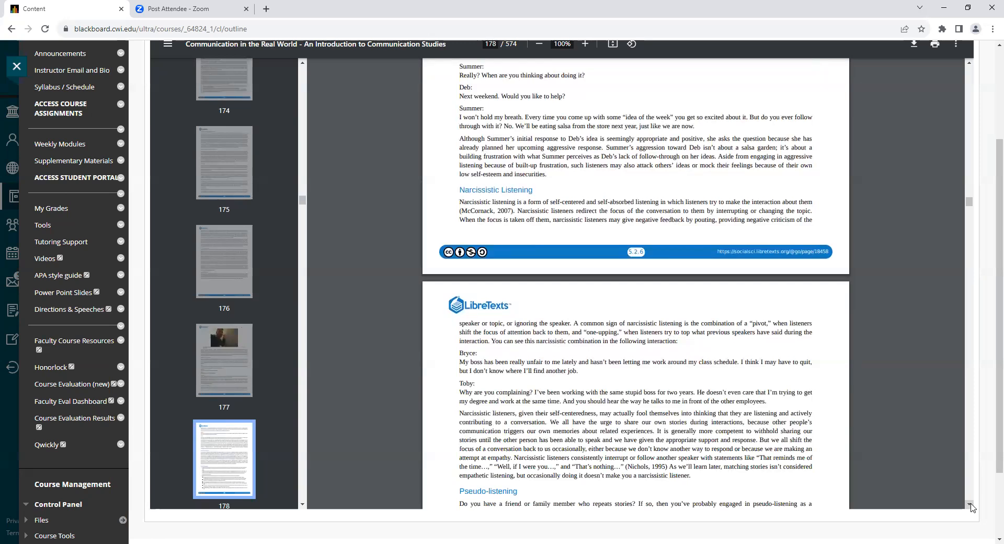
pyautogui.scroll(-3)
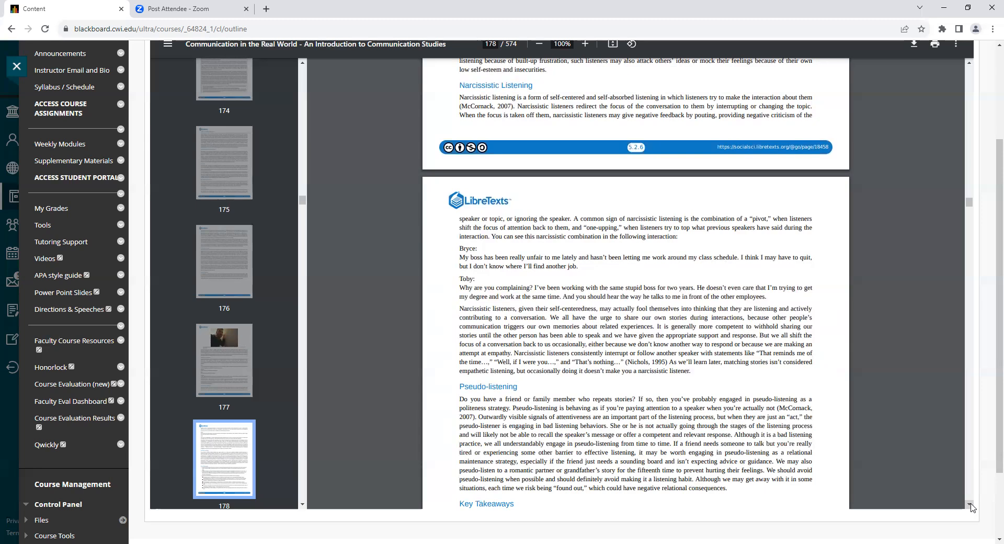
pyautogui.scroll(-3)
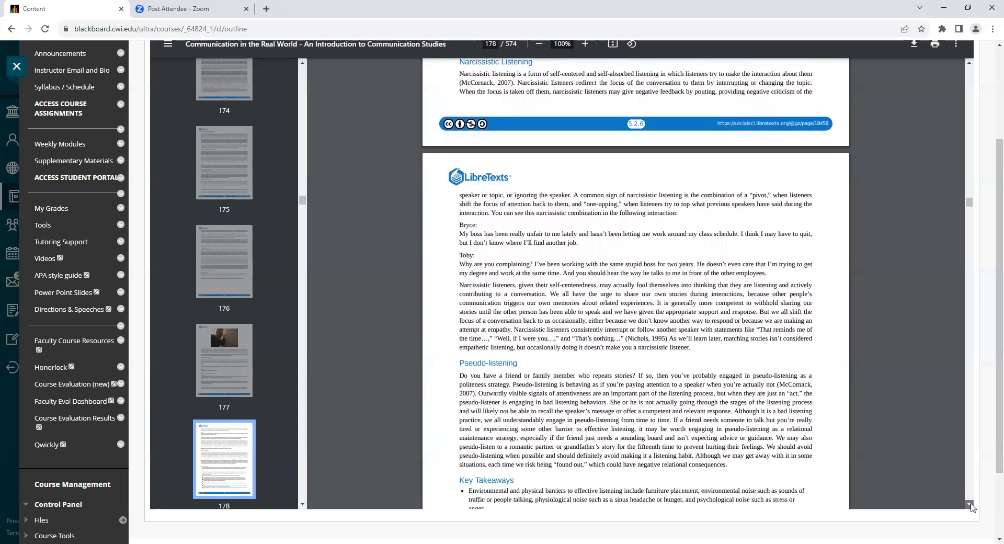
pyautogui.scroll(-3)
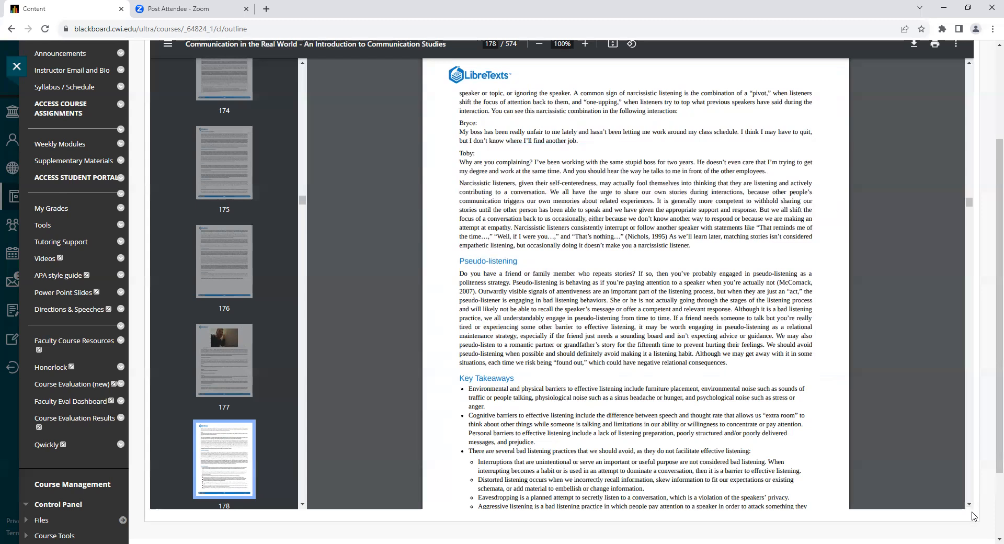
pyautogui.moveTo(971, 532)
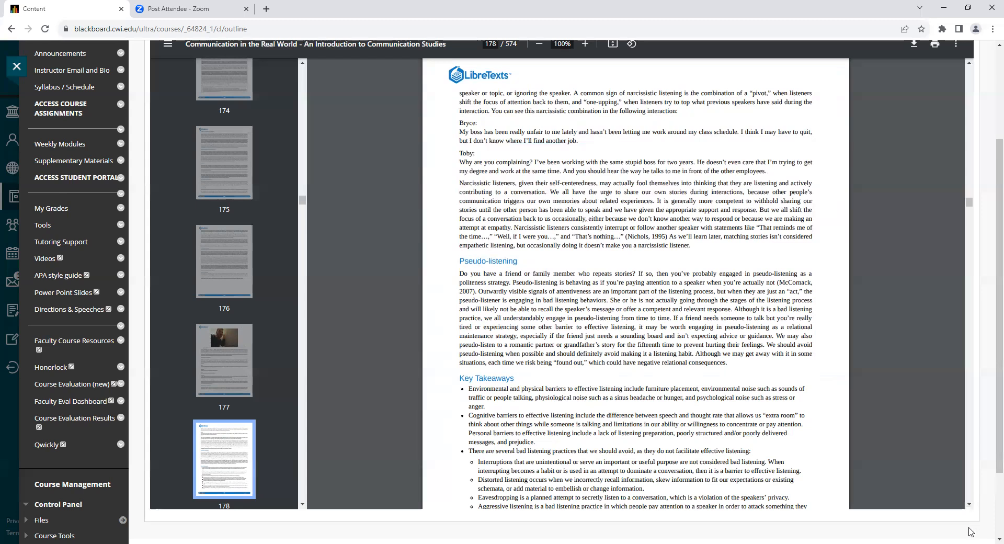
pyautogui.moveTo(913, 435)
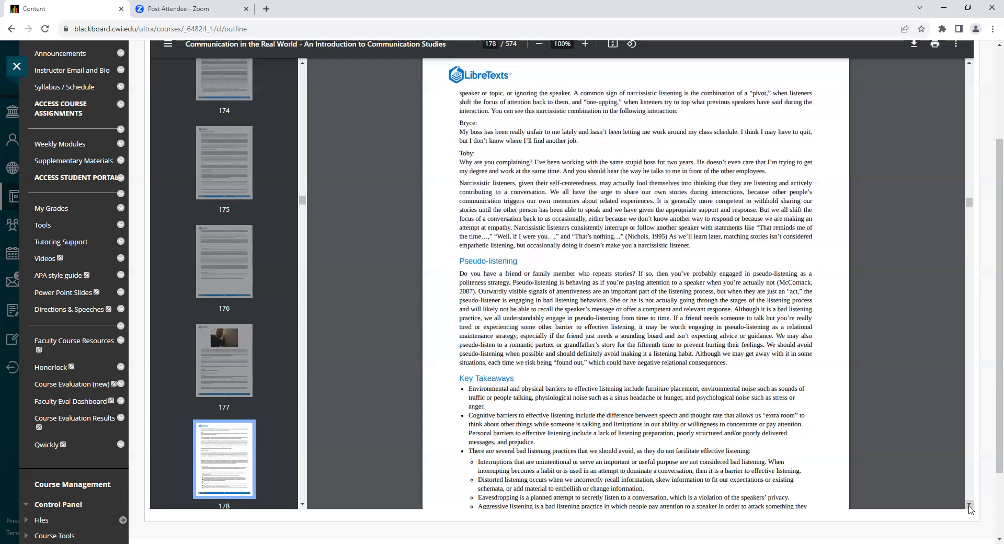
pyautogui.scroll(-3)
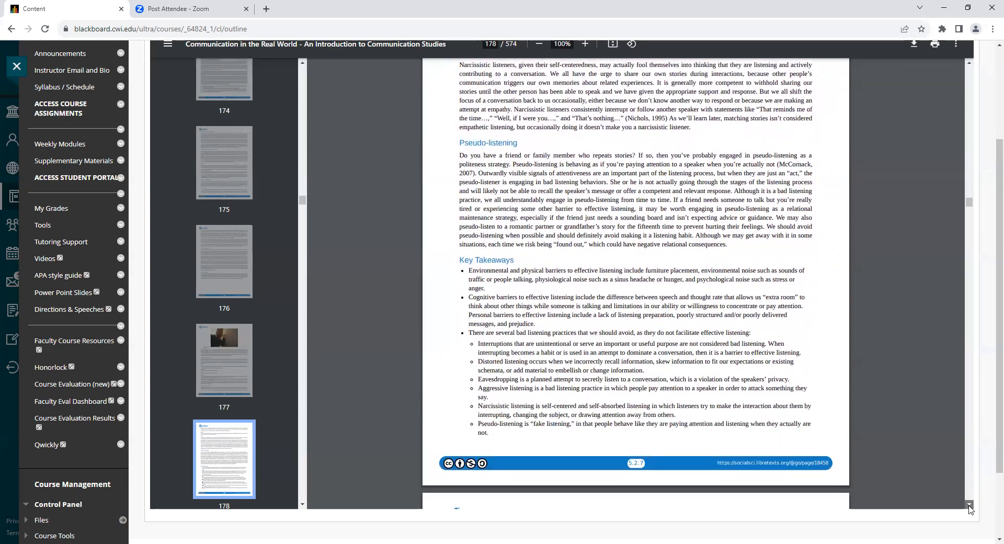
pyautogui.scroll(-3)
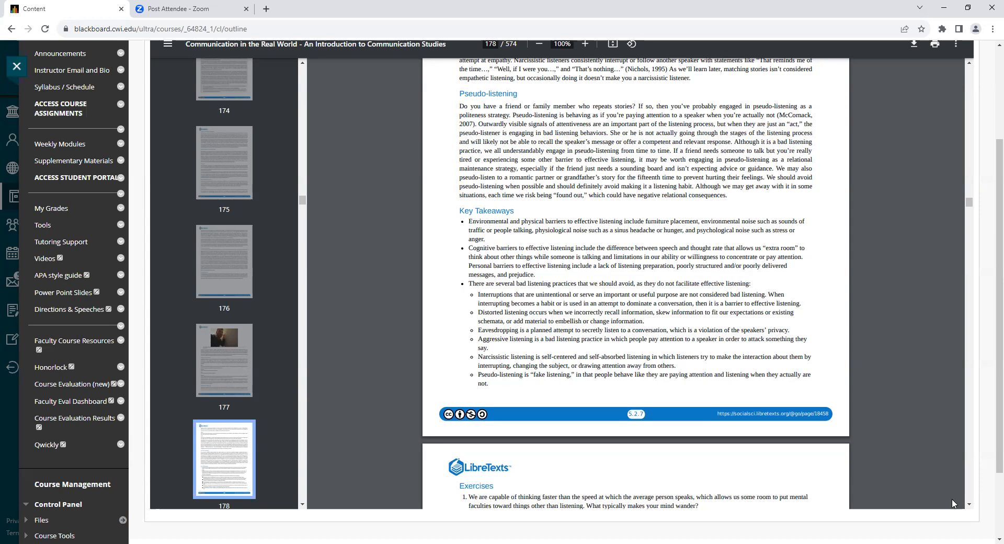
pyautogui.moveTo(972, 514)
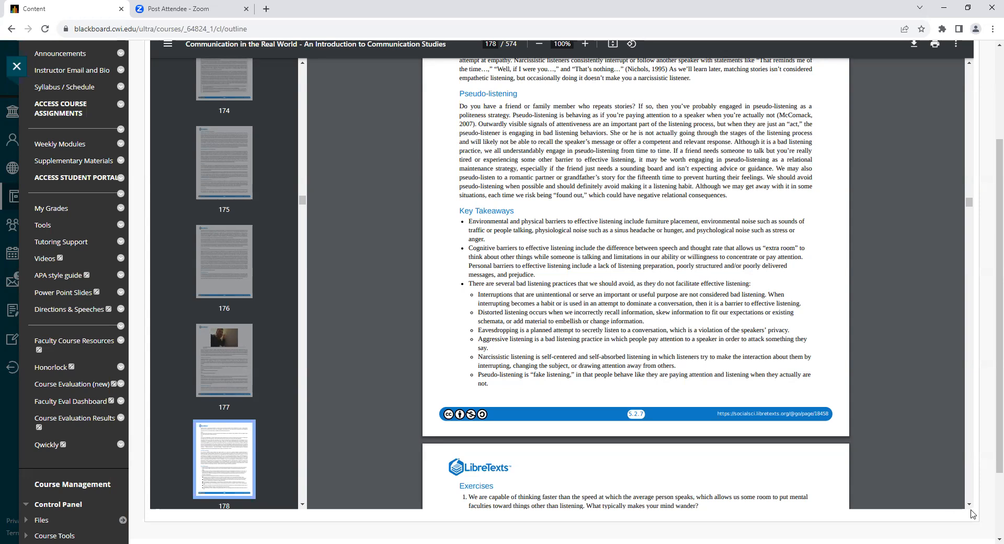